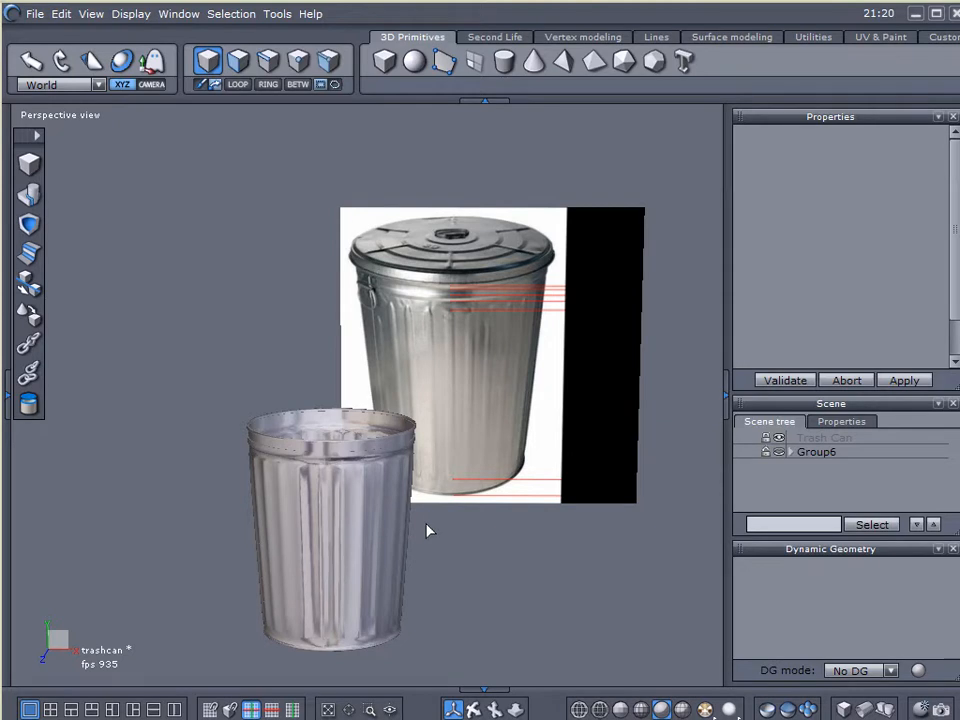
Review the lidded trash can model beside its reference image plane in Perspective view
left_click(487, 447)
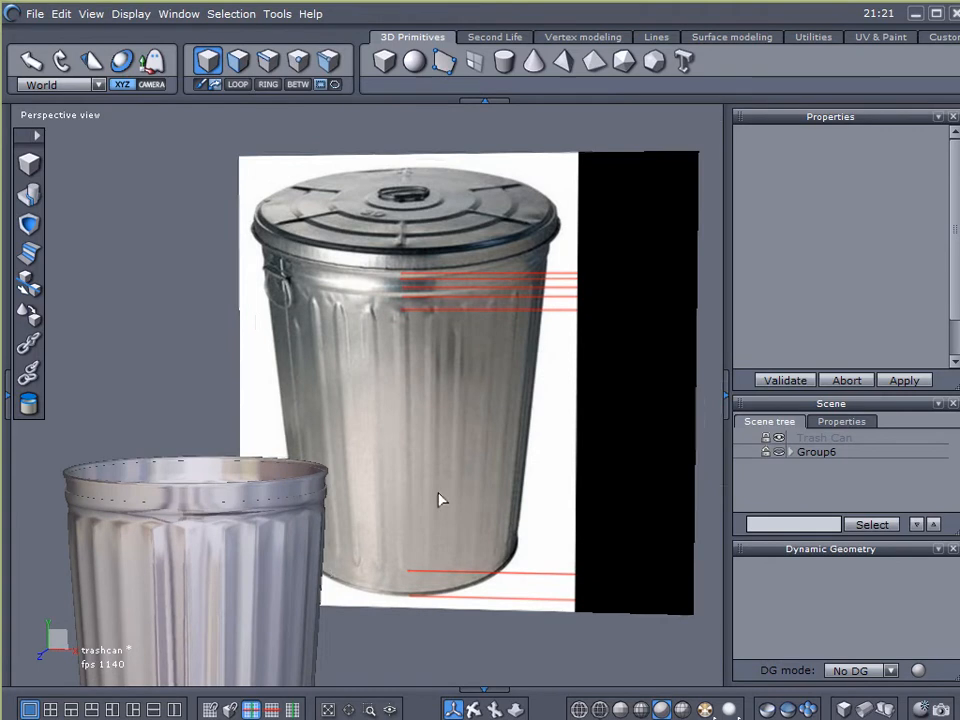
mouse_move(503, 258)
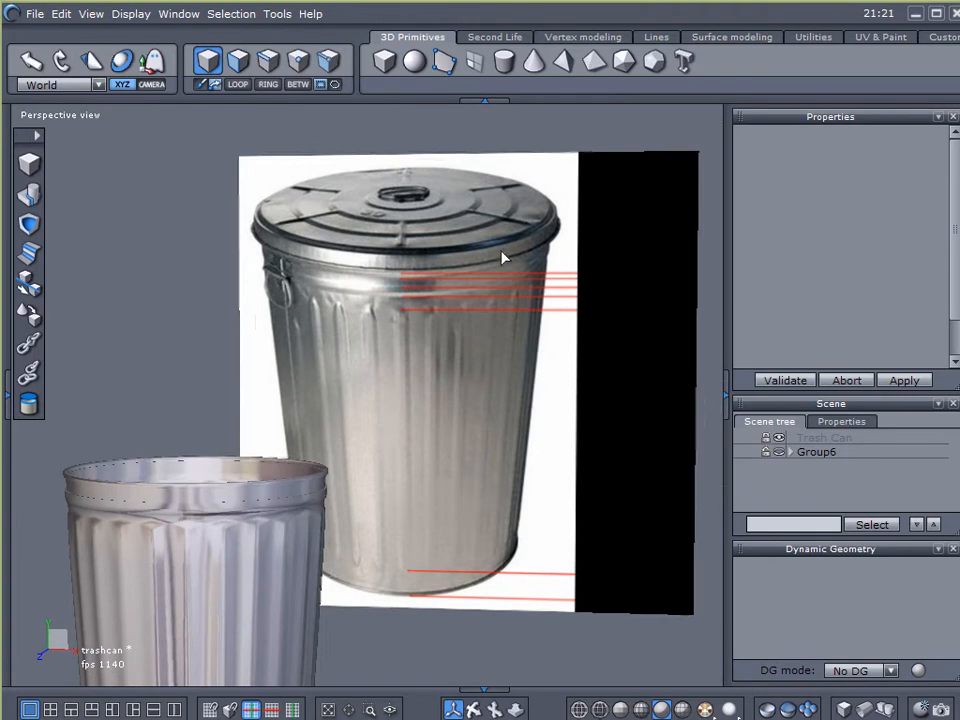
mouse_move(425, 393)
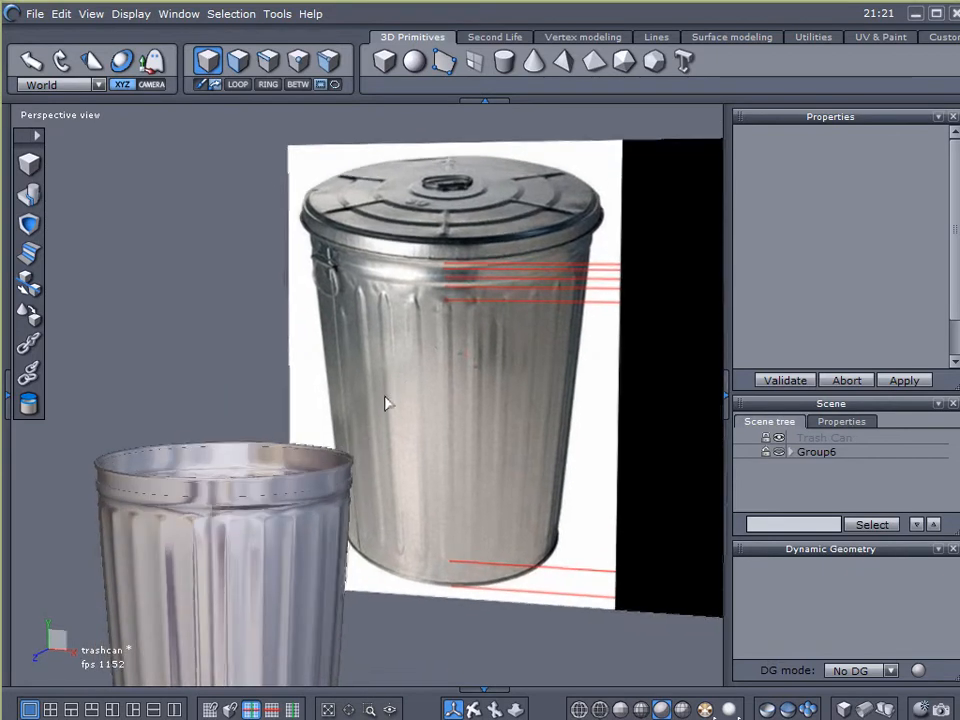
mouse_move(403, 375)
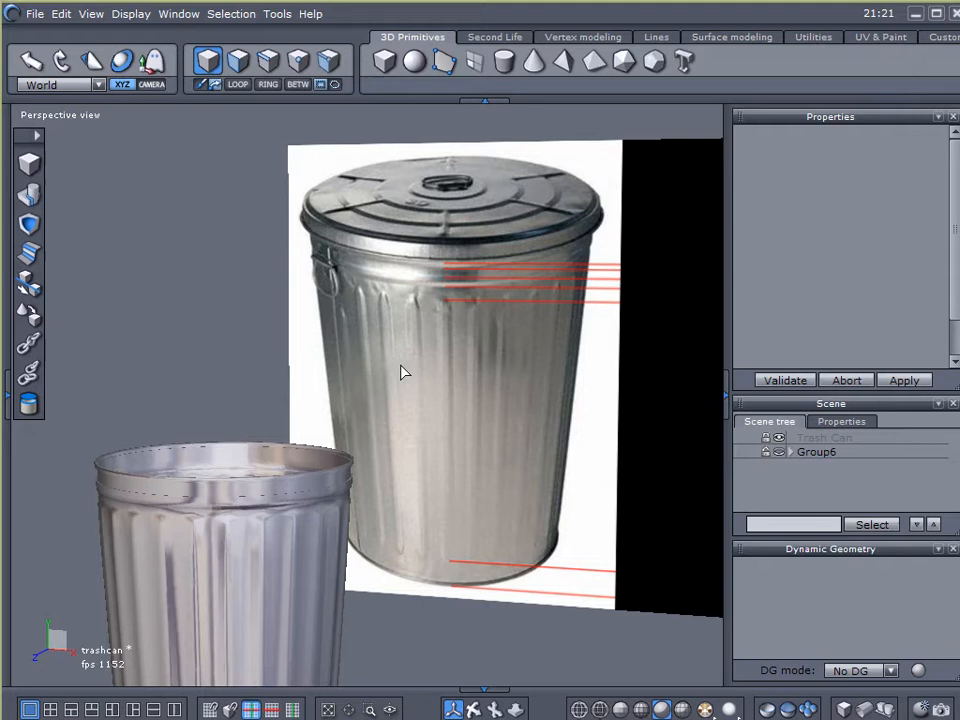
mouse_move(392, 575)
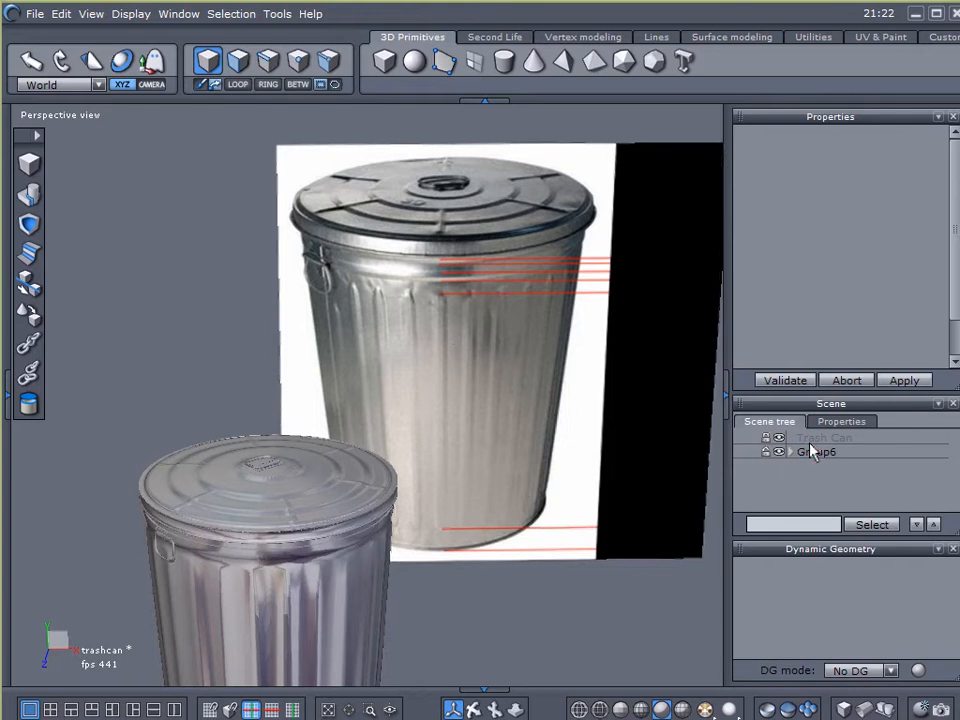
Delete Group6, then select the Trash Can body's top rim edge loop
left_click(816, 451)
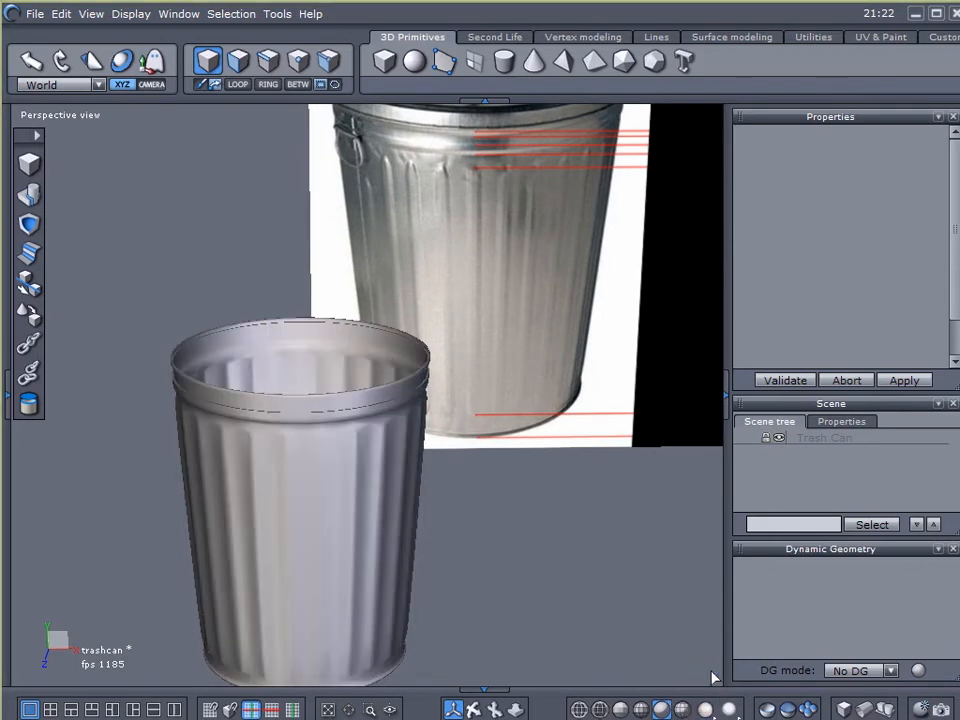
left_click(594, 458)
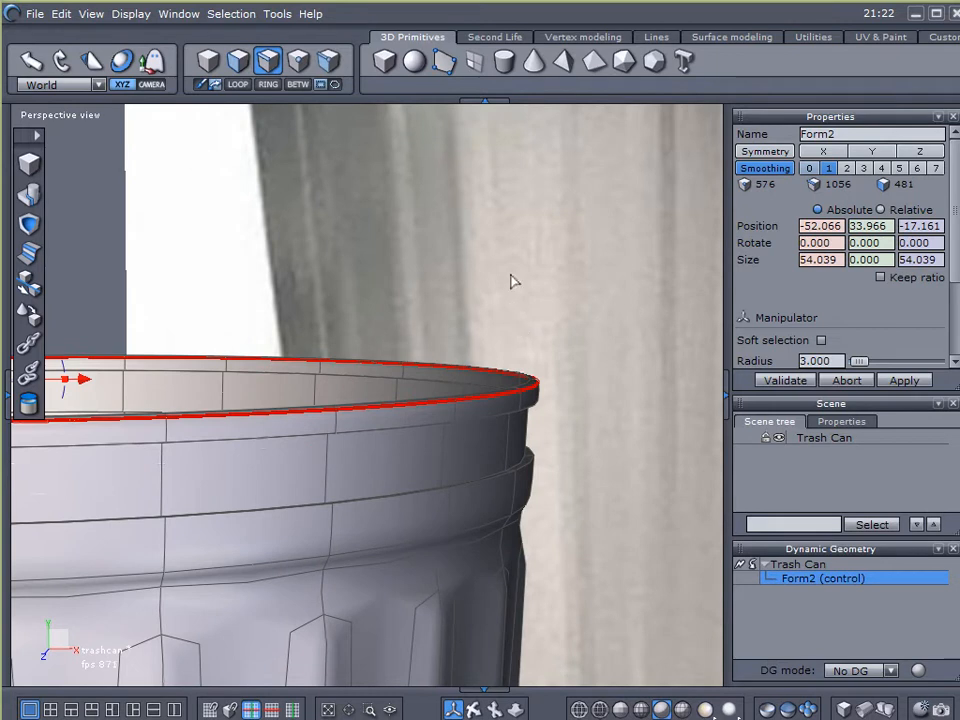
Extract Curve0 from the selected rim edges and hide the Trash Can body
left_click(656, 37)
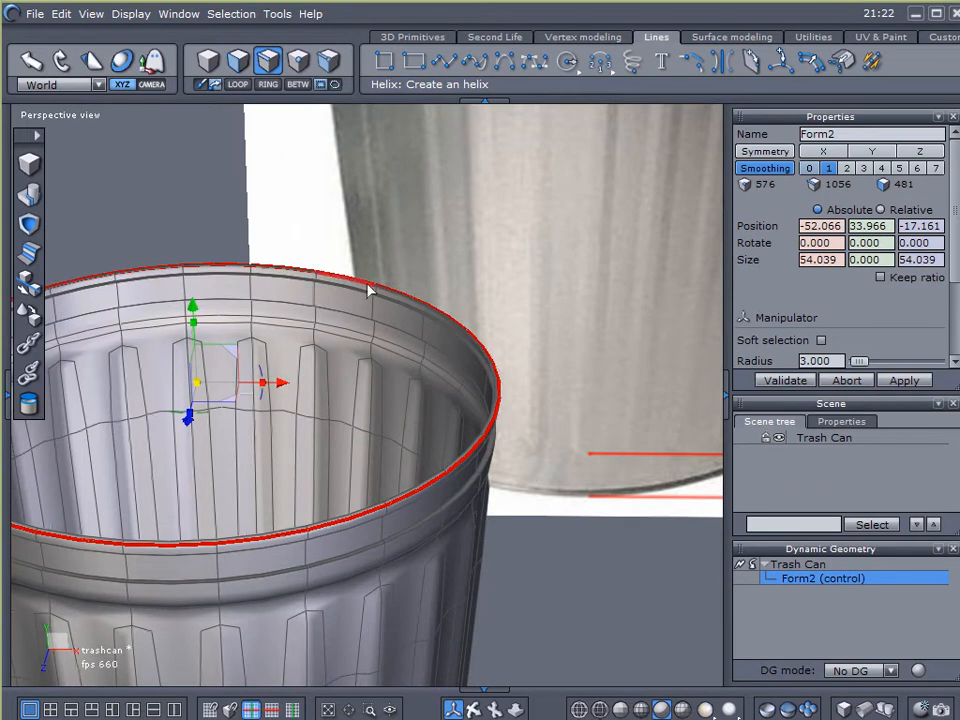
mouse_move(442, 408)
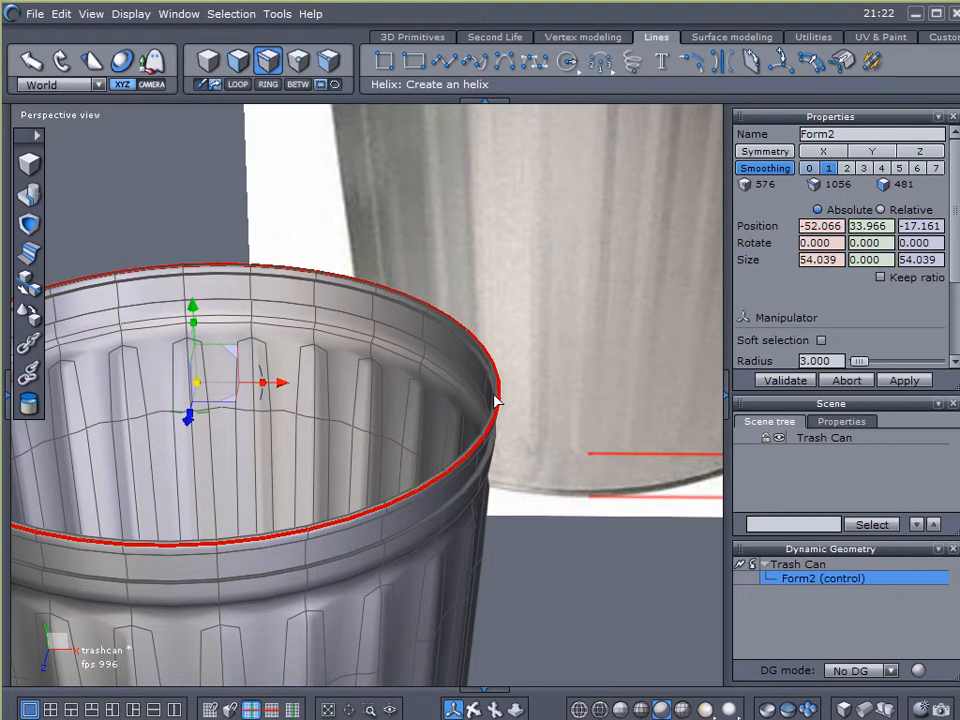
mouse_move(481, 253)
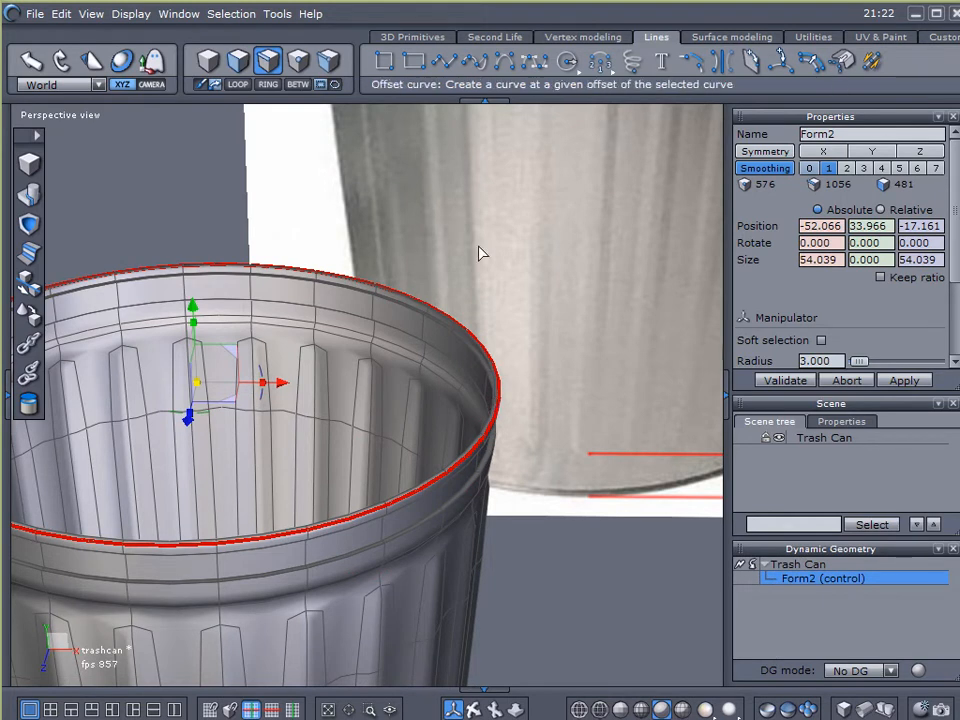
left_click(842, 61)
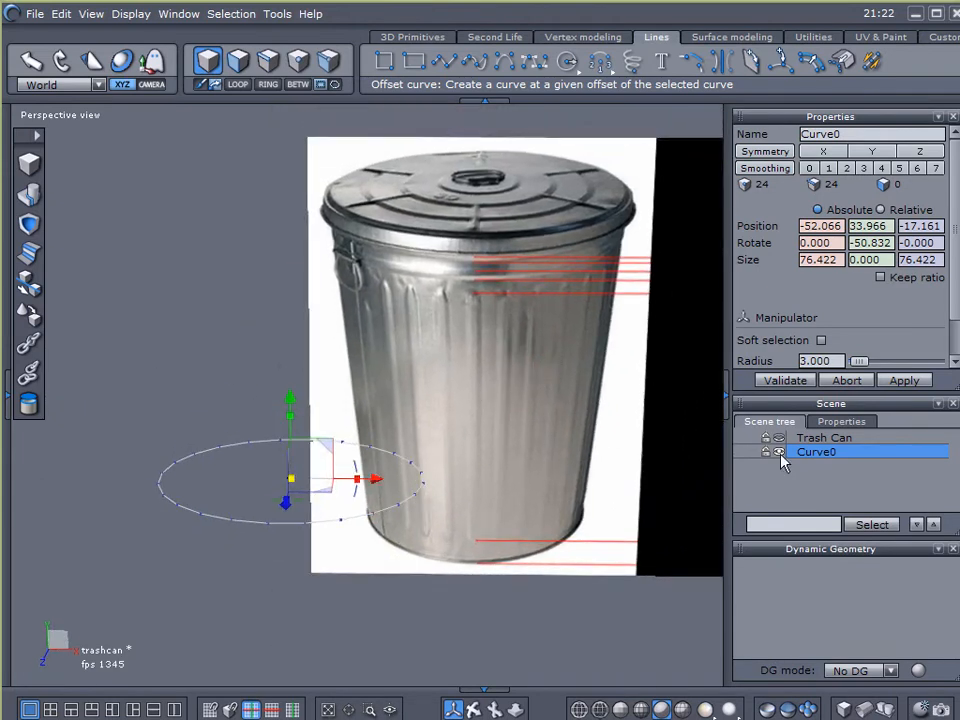
left_click(766, 437)
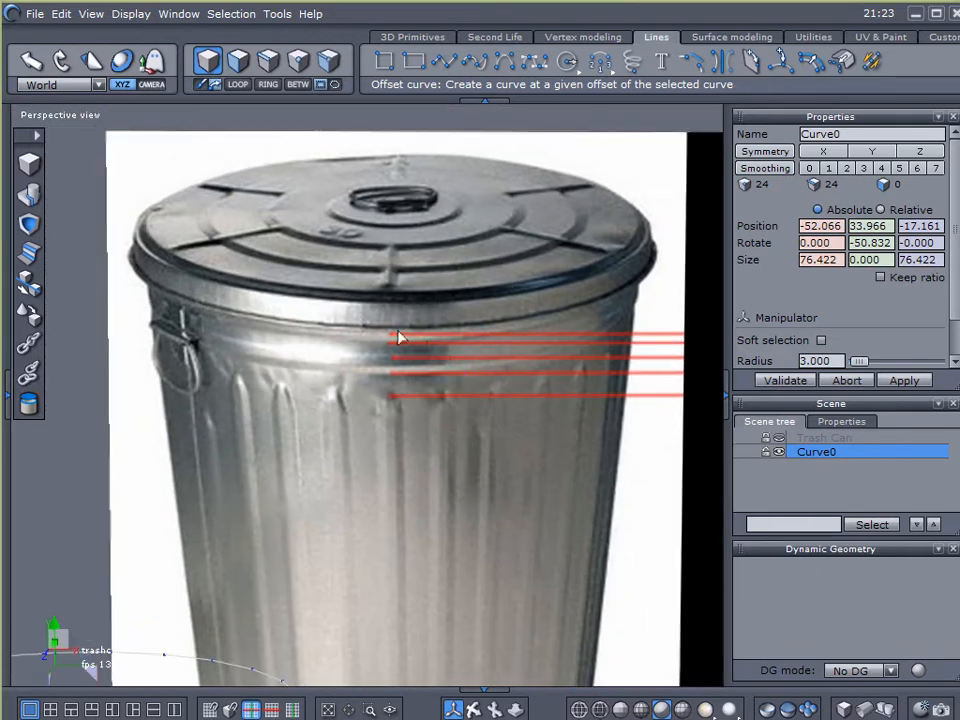
mouse_move(267, 334)
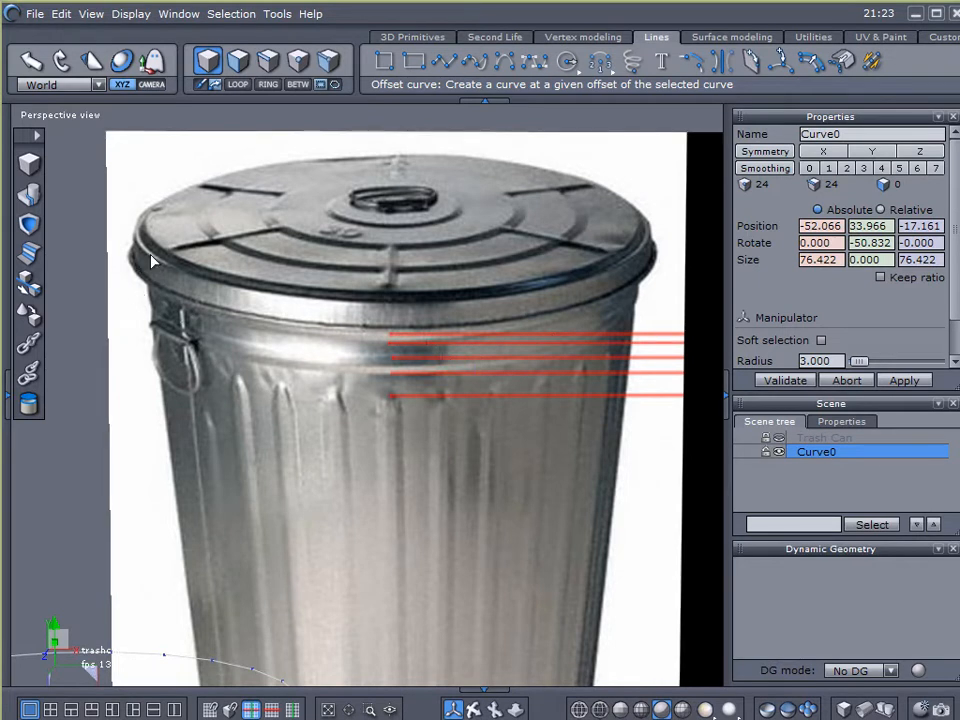
mouse_move(141, 289)
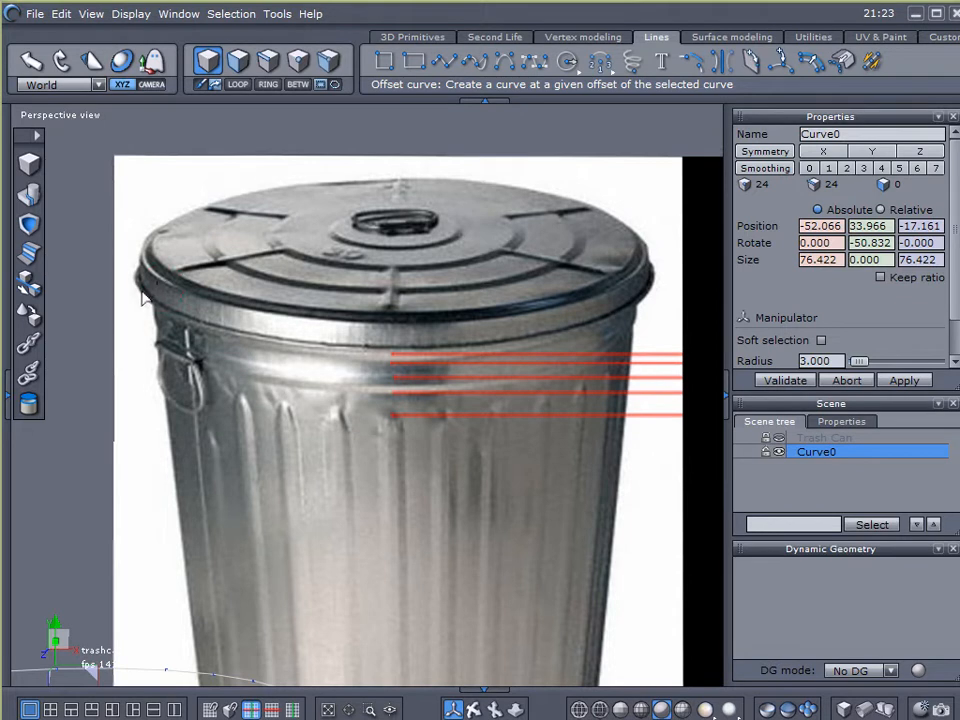
mouse_move(143, 318)
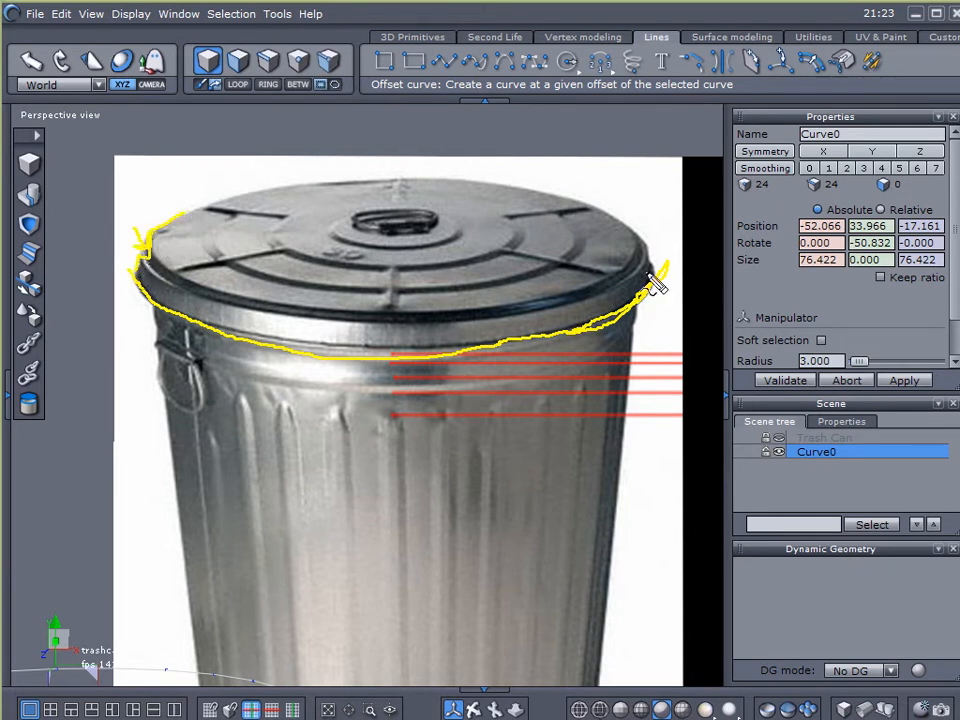
left_click_drag(655, 285, 705, 215)
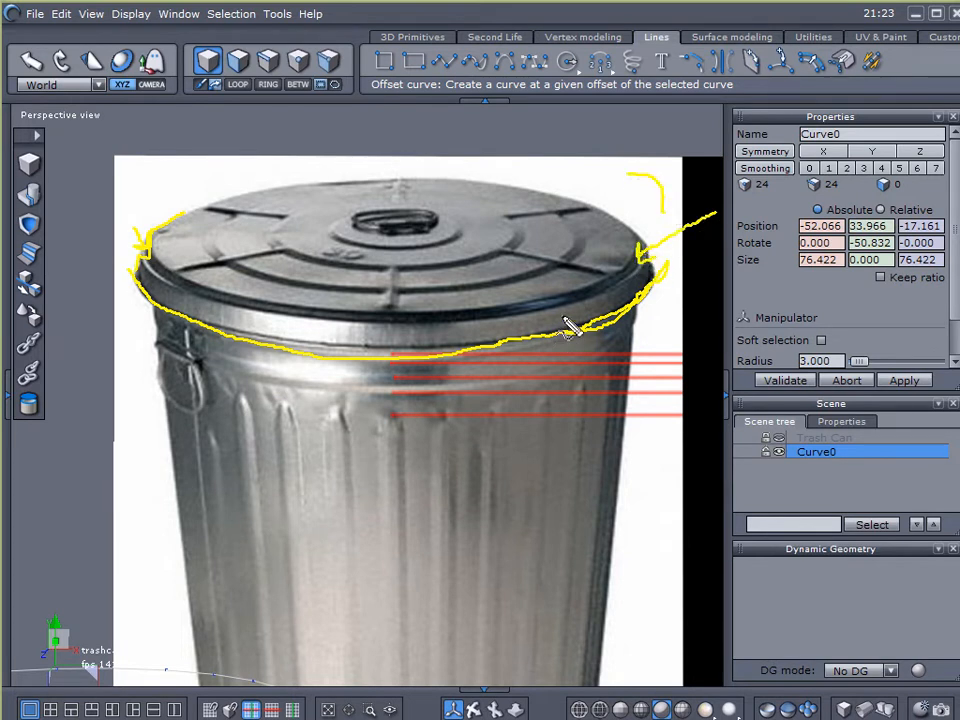
left_click_drag(565, 335, 475, 225)
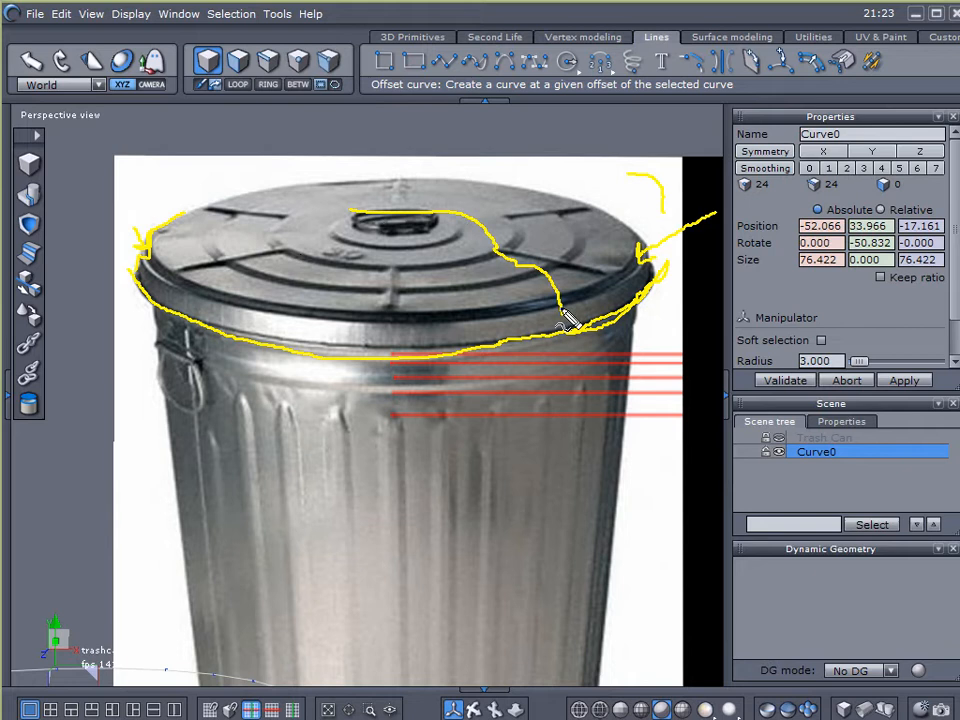
mouse_move(490, 313)
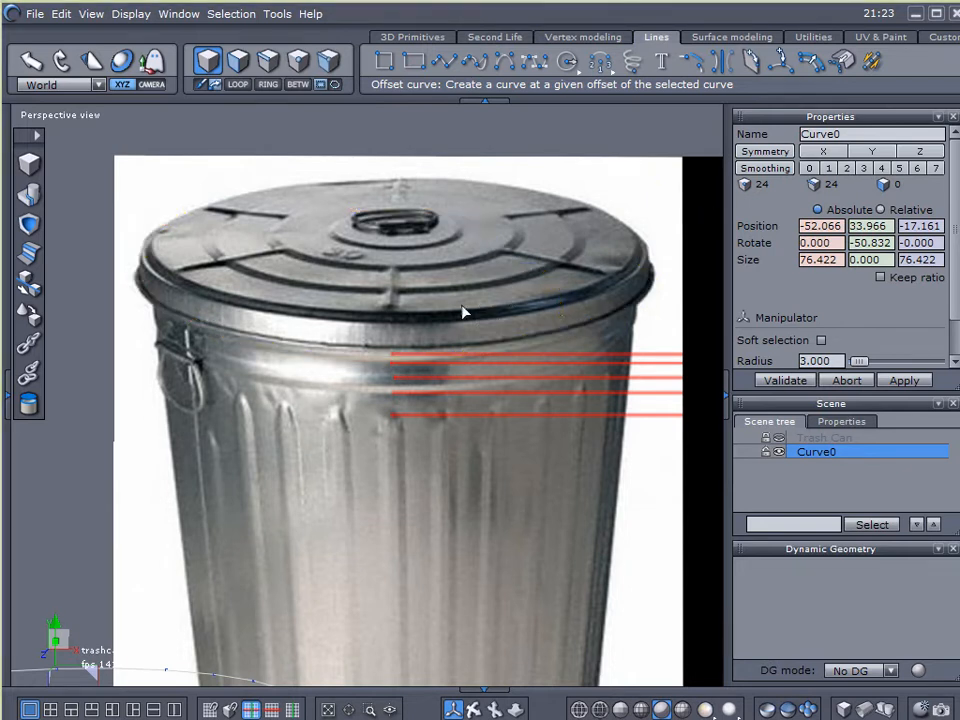
mouse_move(287, 322)
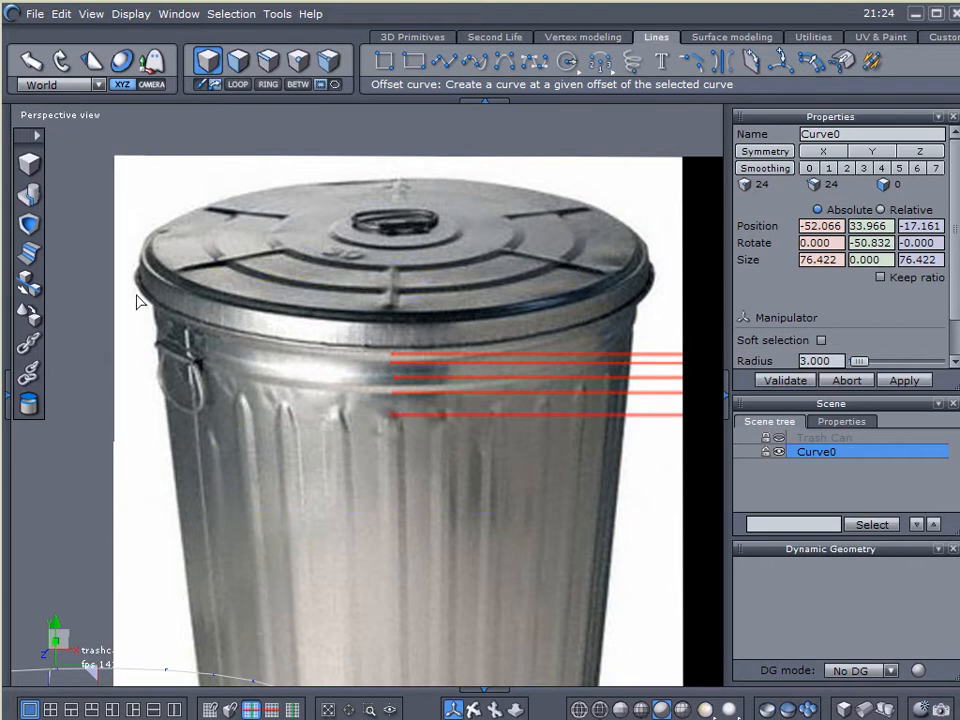
mouse_move(252, 335)
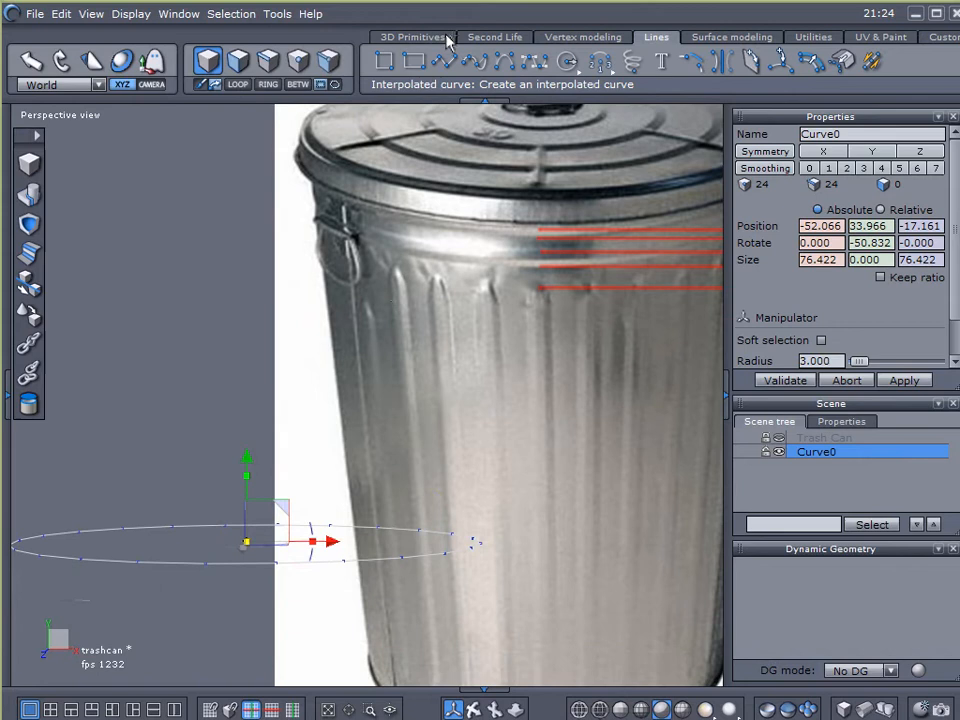
Sweep the rim curve into Form13 with a side wall, flared rim and inward flat ring
left_click(583, 37)
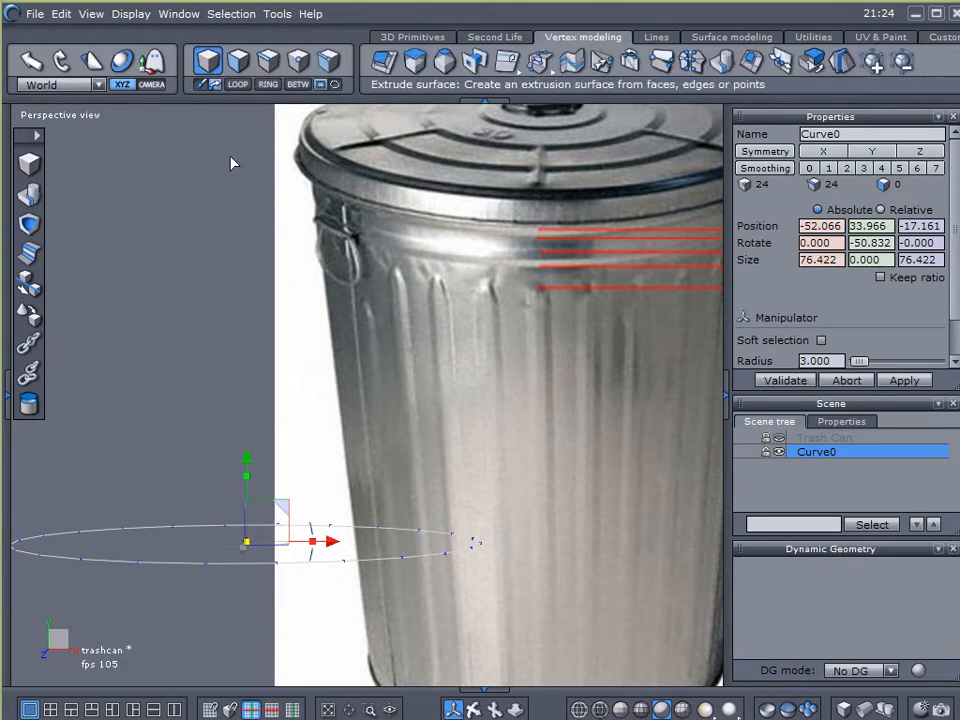
mouse_move(415, 62)
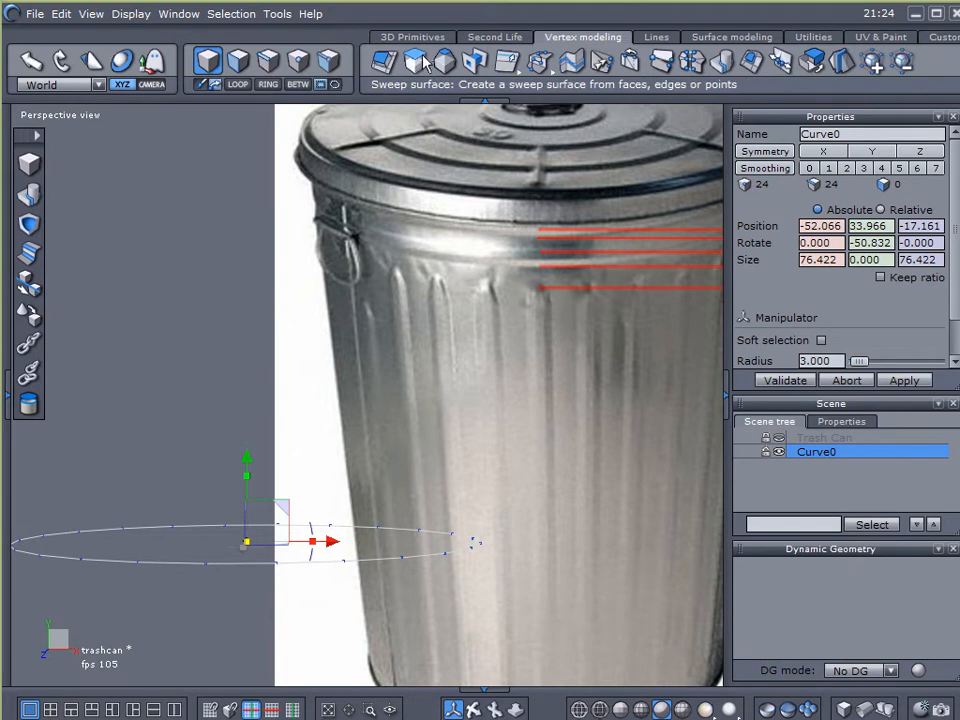
left_click(414, 62)
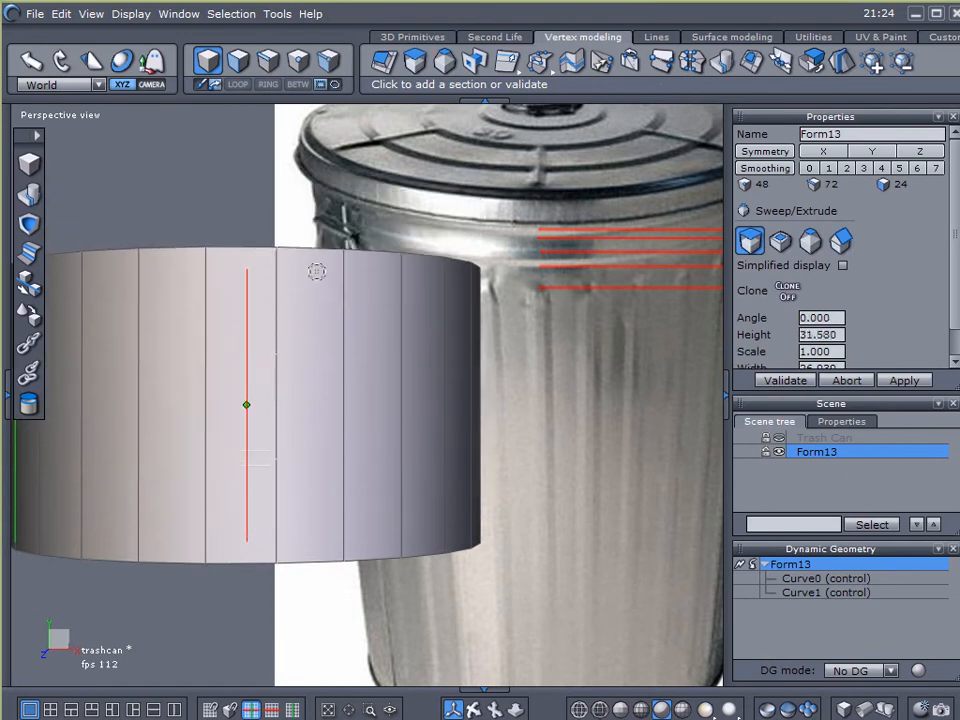
left_click_drag(246, 405, 246, 535)
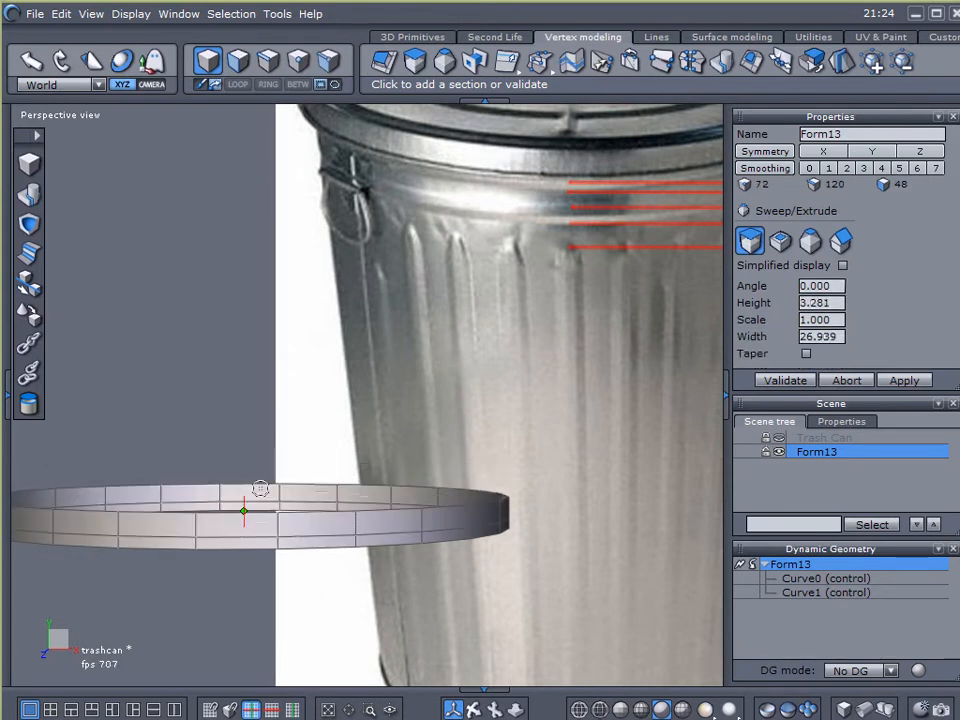
left_click_drag(243, 513, 243, 461)
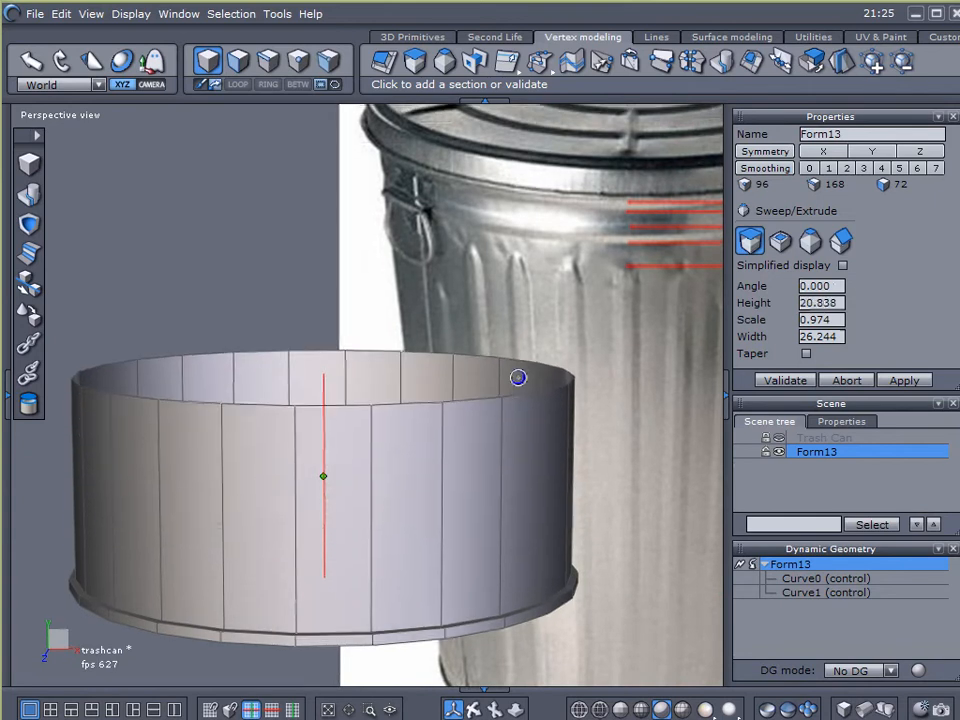
left_click_drag(518, 377, 538, 577)
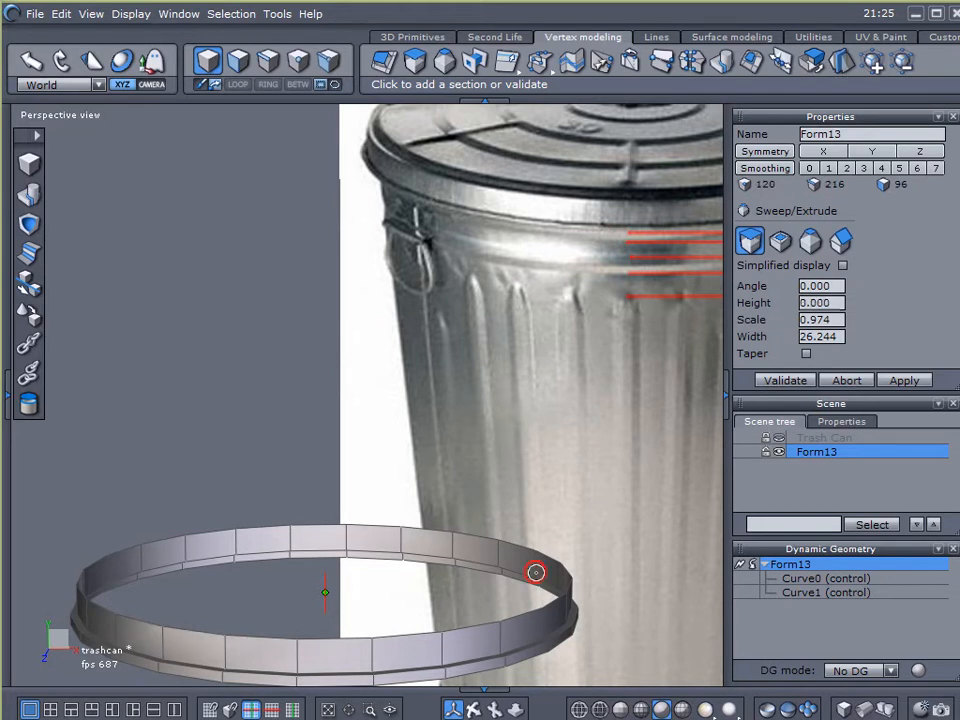
left_click_drag(535, 573, 530, 556)
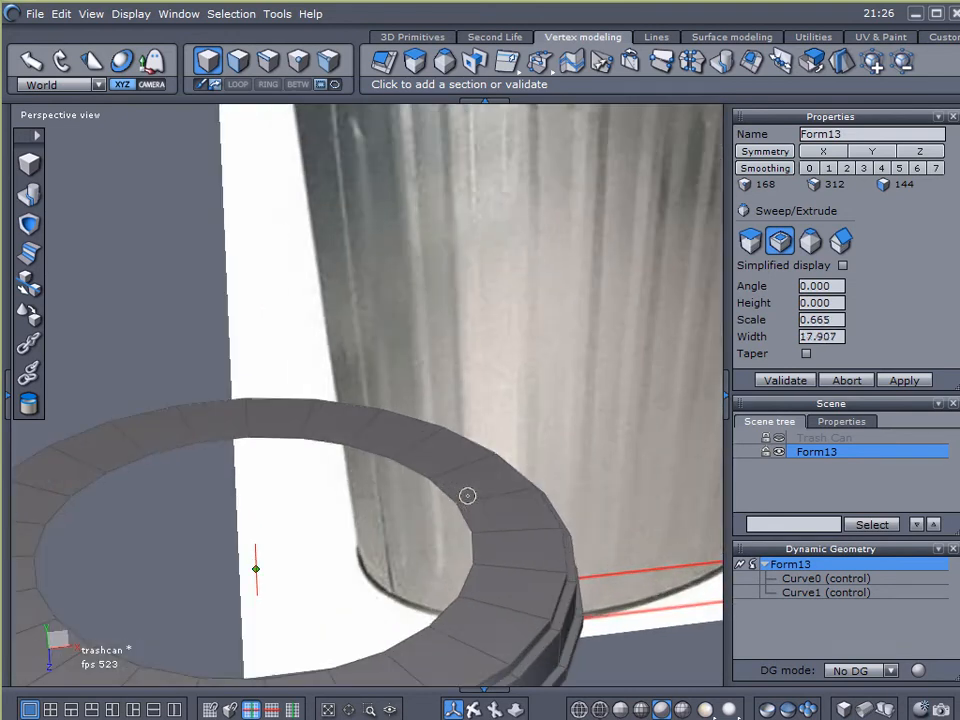
Add Form13 sweep sections with small heights and shrinking scales, stepping rings toward the centre
left_click(810, 241)
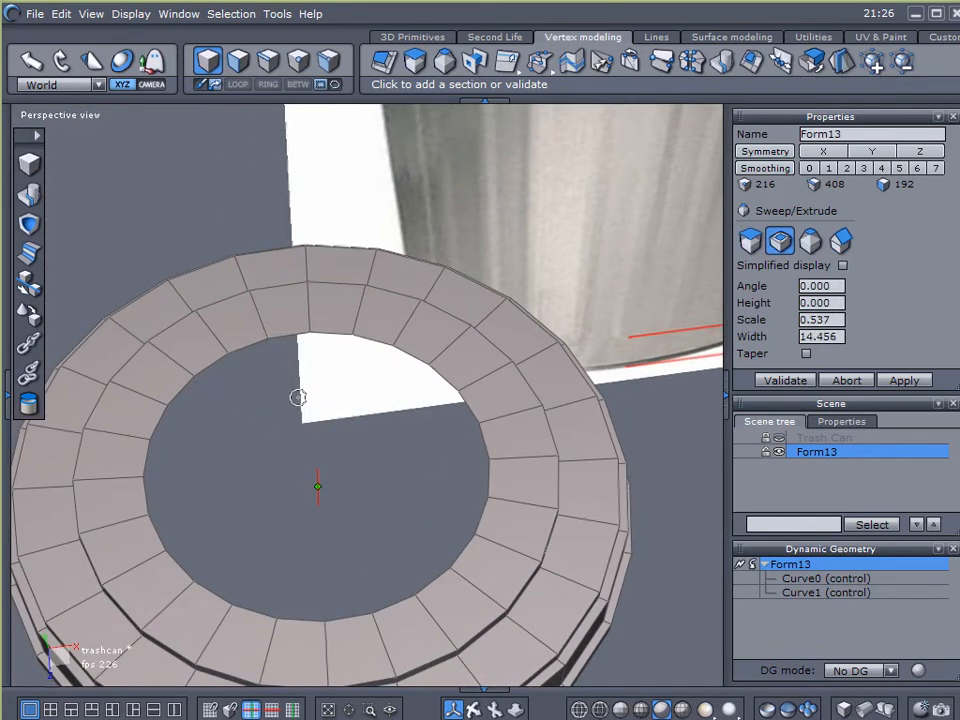
left_click_drag(298, 398, 340, 420)
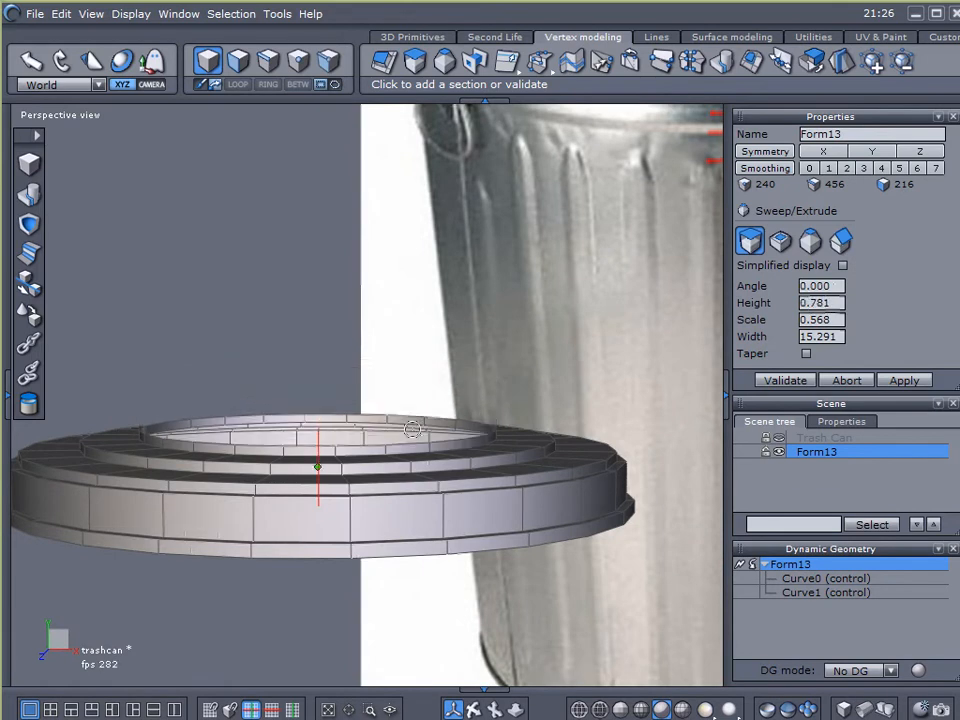
left_click_drag(413, 428, 390, 397)
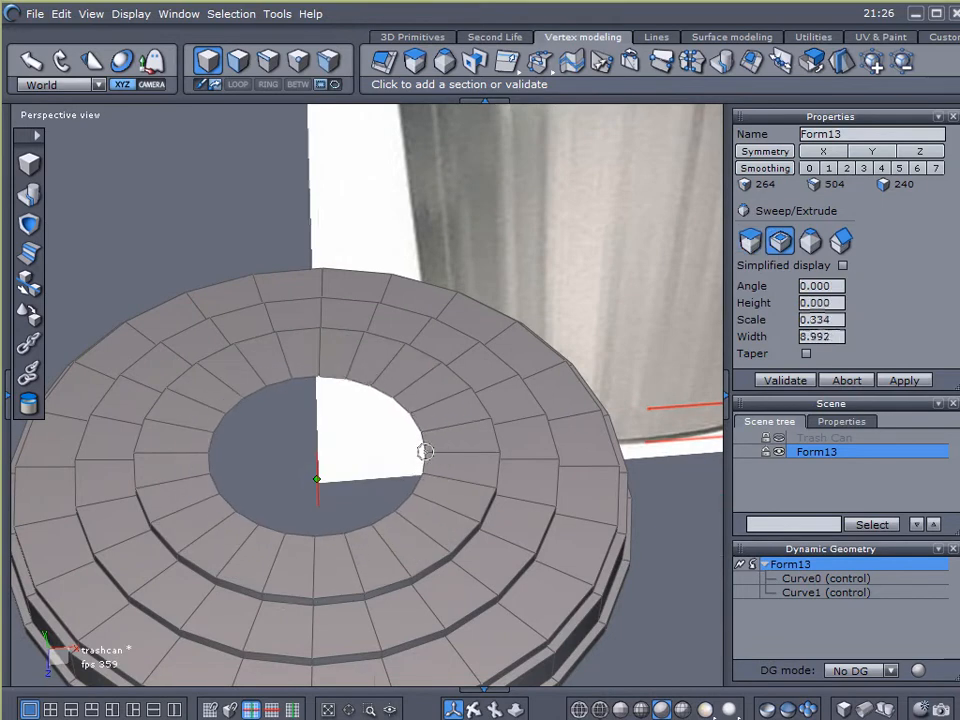
left_click_drag(425, 451, 408, 448)
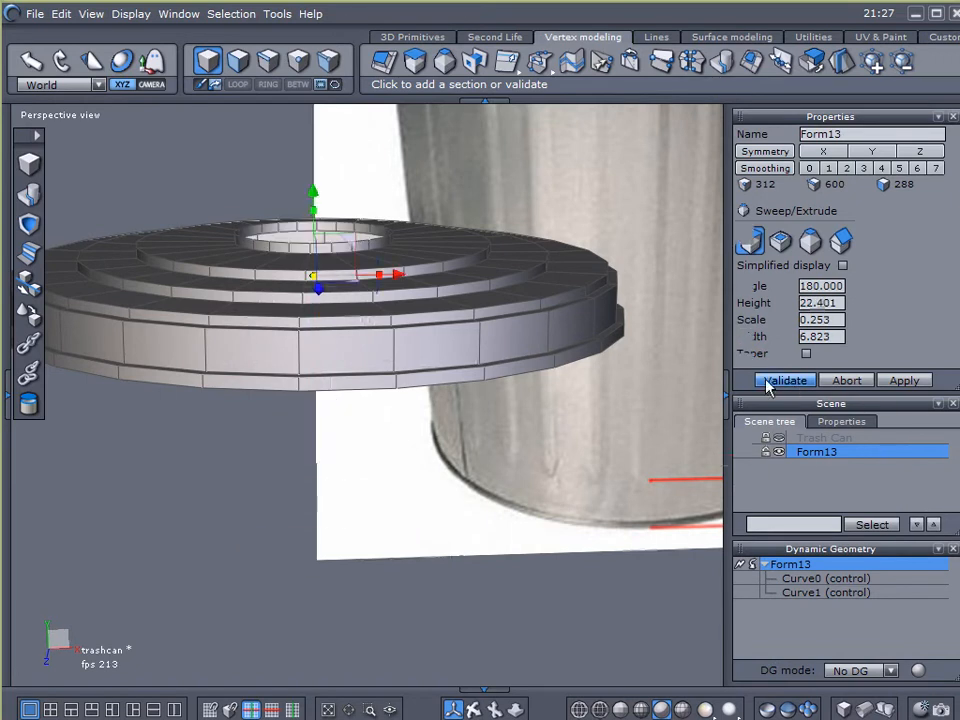
Validate the Form13 sweep and preview the lid smoothed, with its central opening
left_click(785, 380)
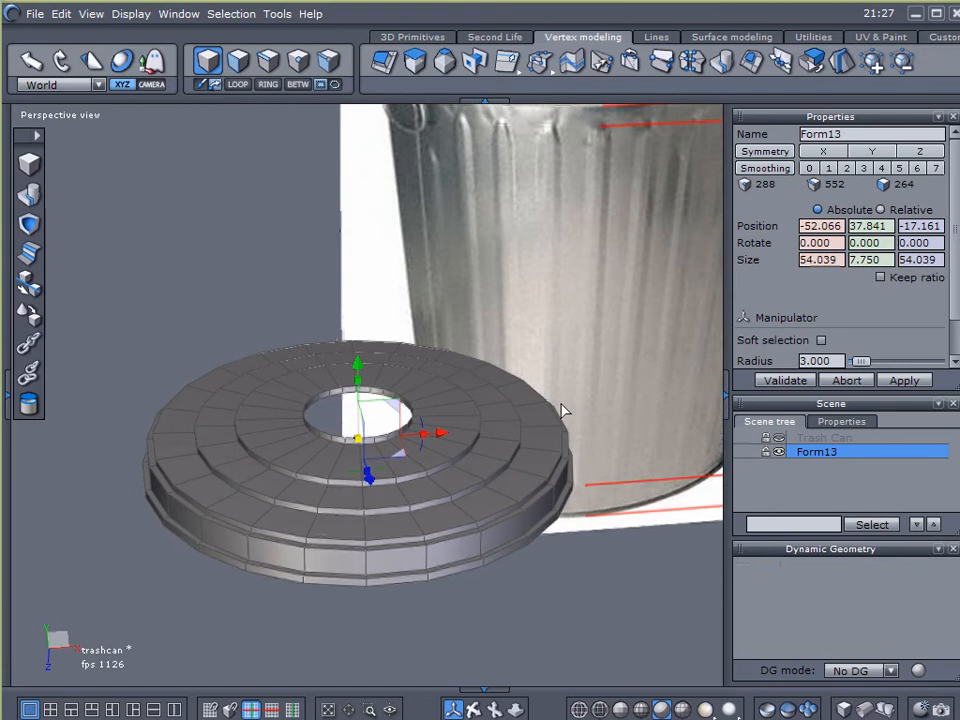
left_click(828, 167)
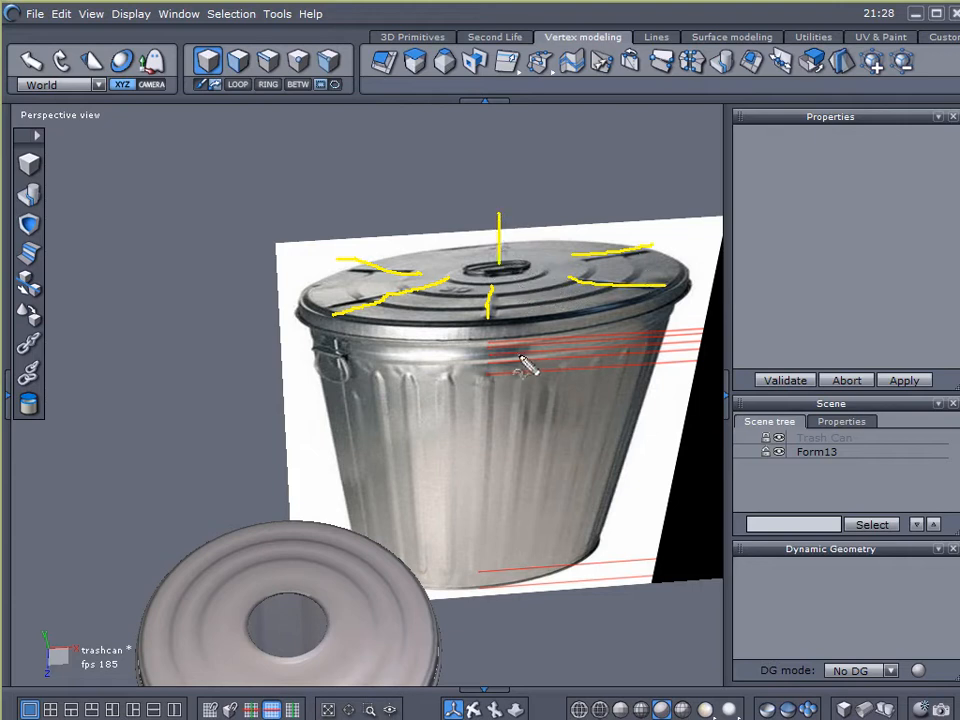
Delete Form13's Dynamic Geometry history and set its Smoothing to 1
left_click(817, 451)
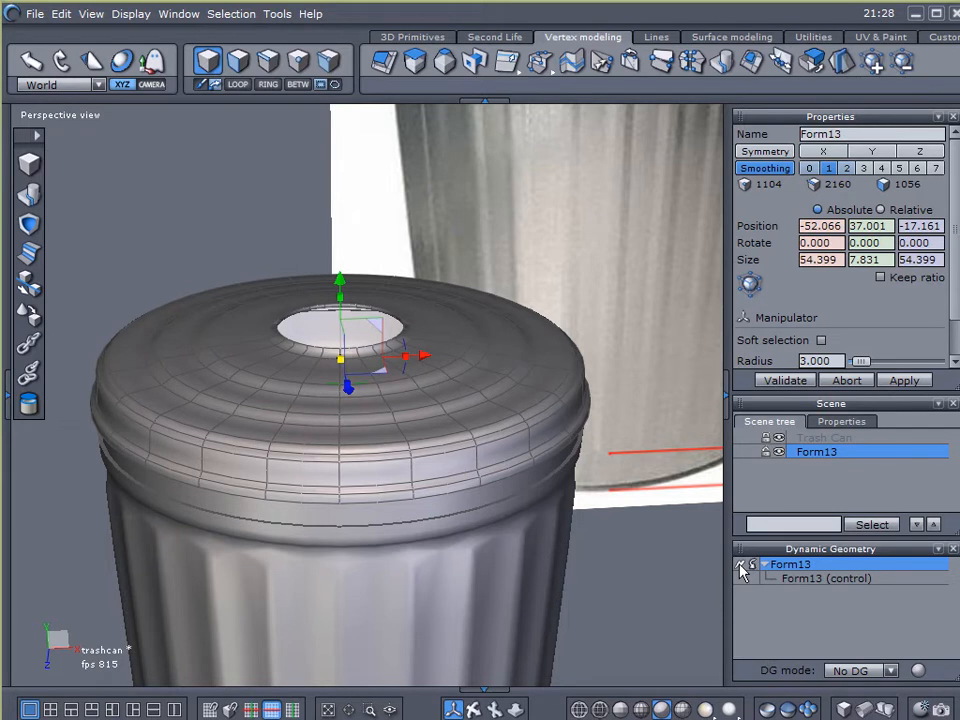
left_click(741, 570)
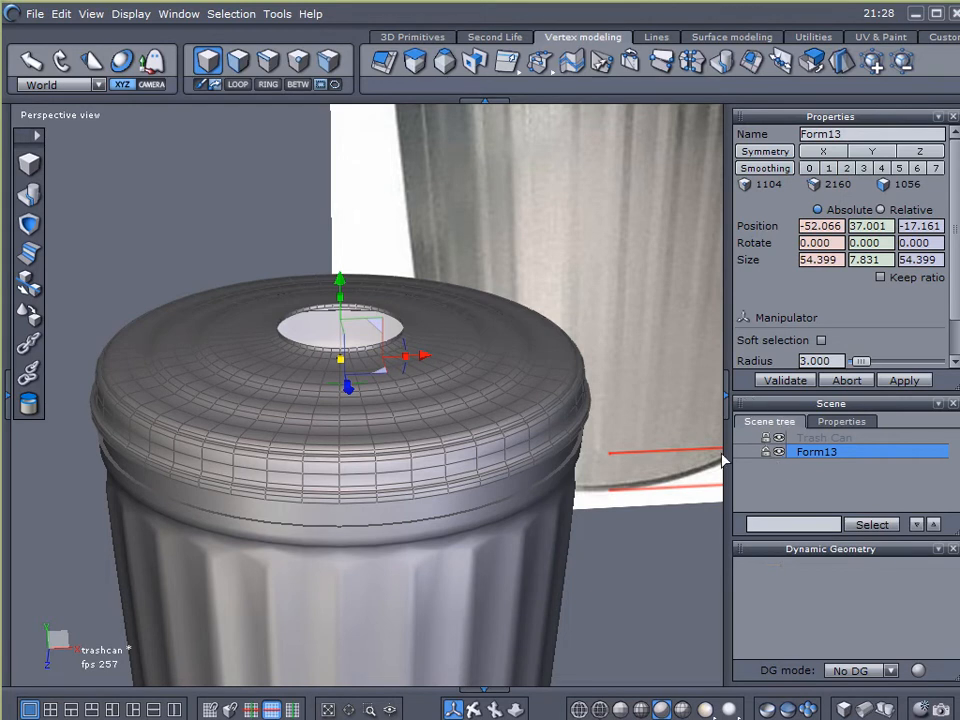
mouse_move(418, 312)
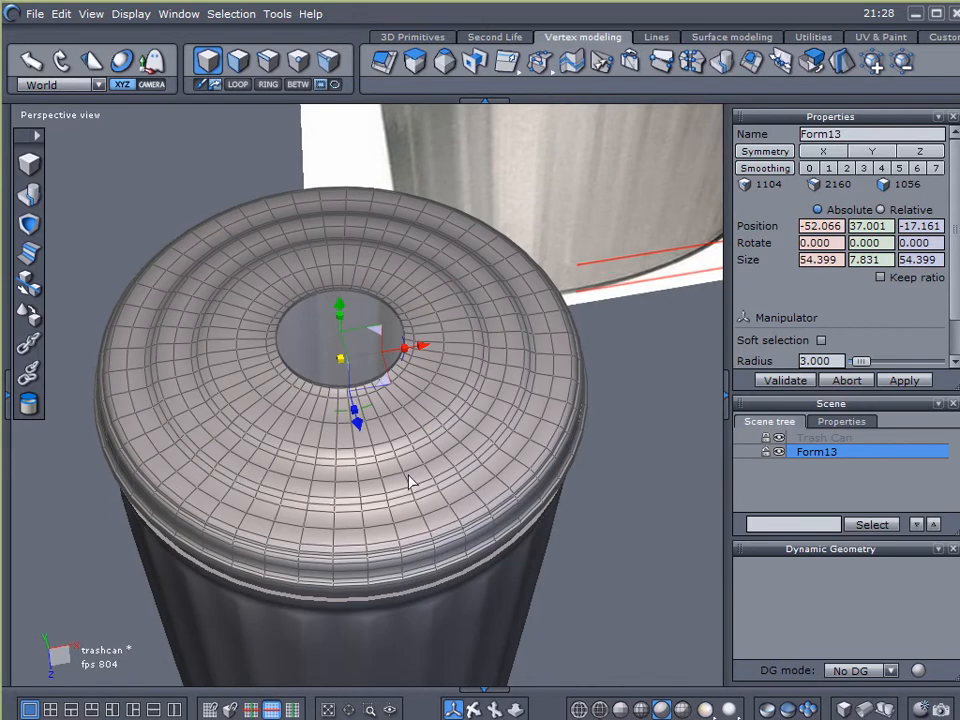
mouse_move(555, 290)
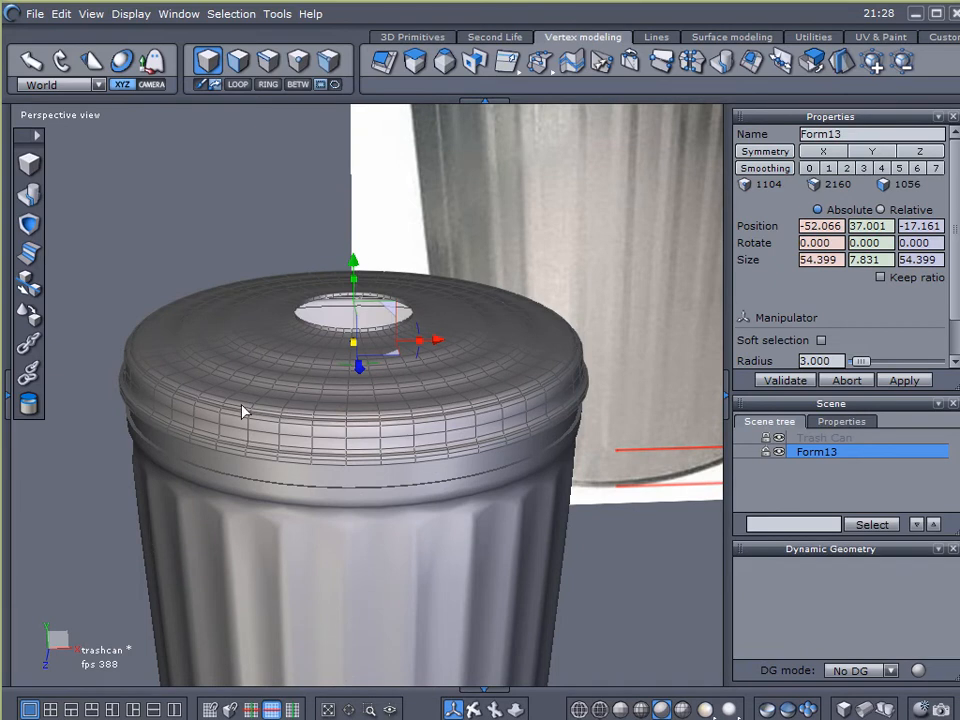
mouse_move(533, 412)
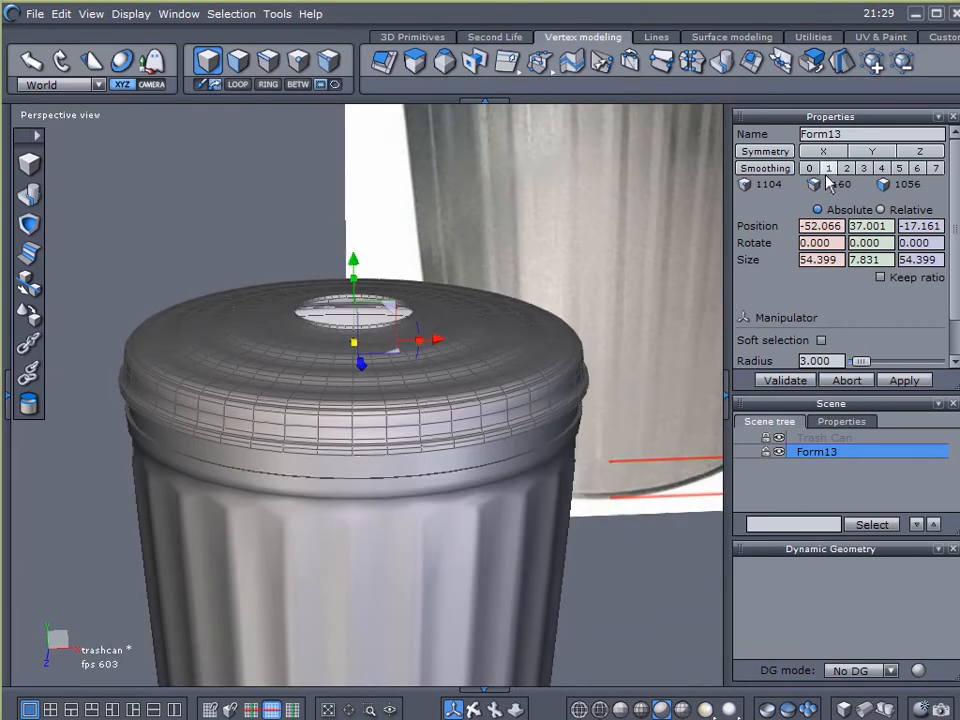
left_click(828, 167)
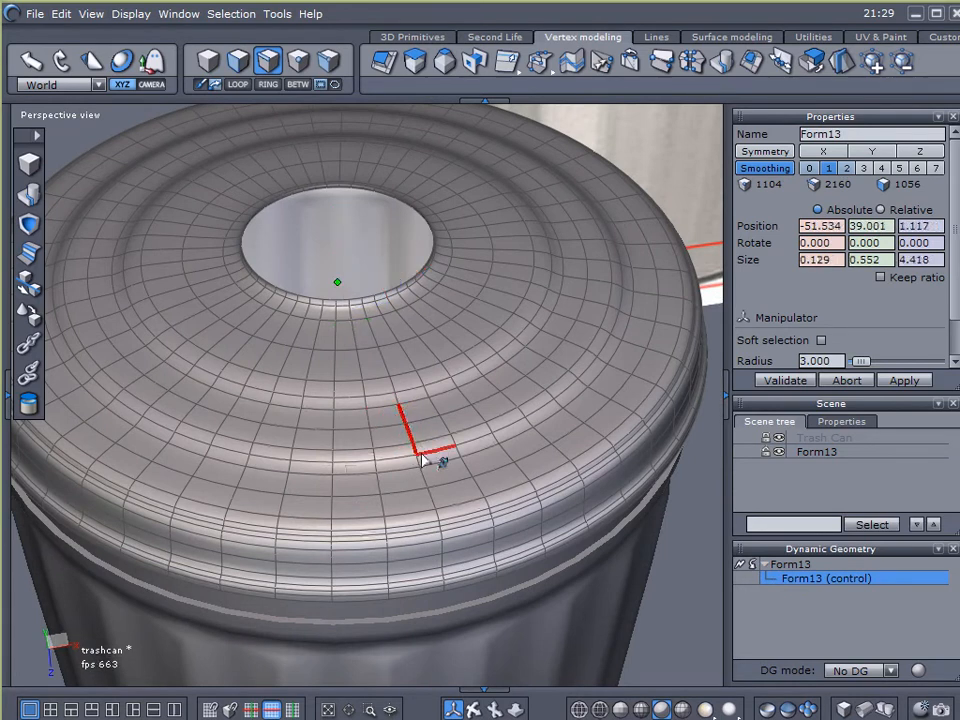
Switch to edge selection and pick radial edges across the Form13 lid top
left_click(240, 62)
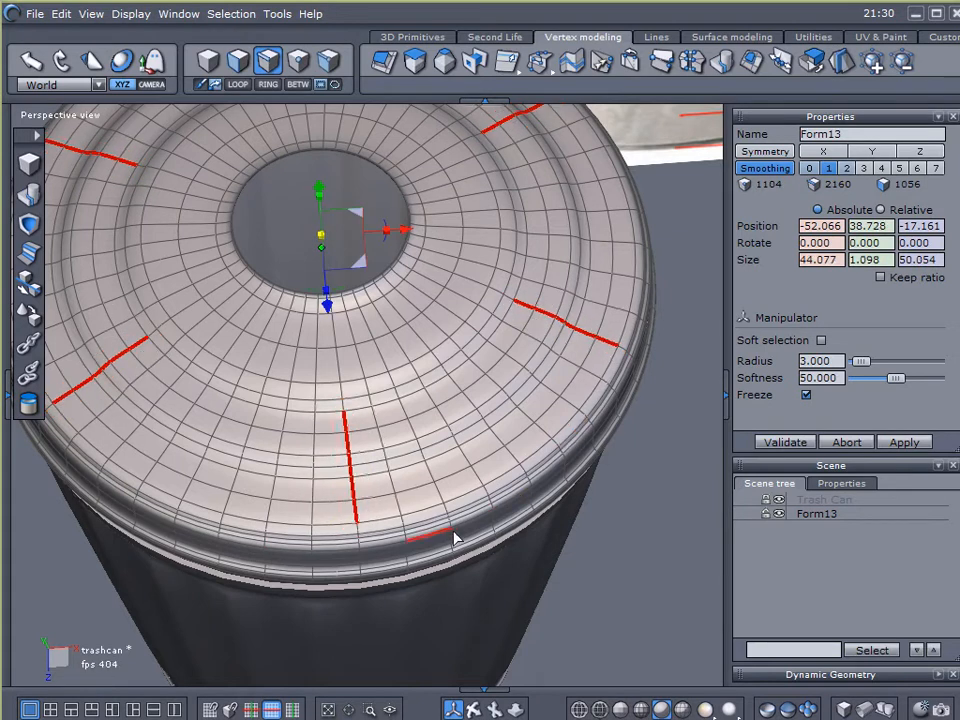
Raise radial ribs across Form13's stepped lid rings using vertex modeling tools
left_click(507, 62)
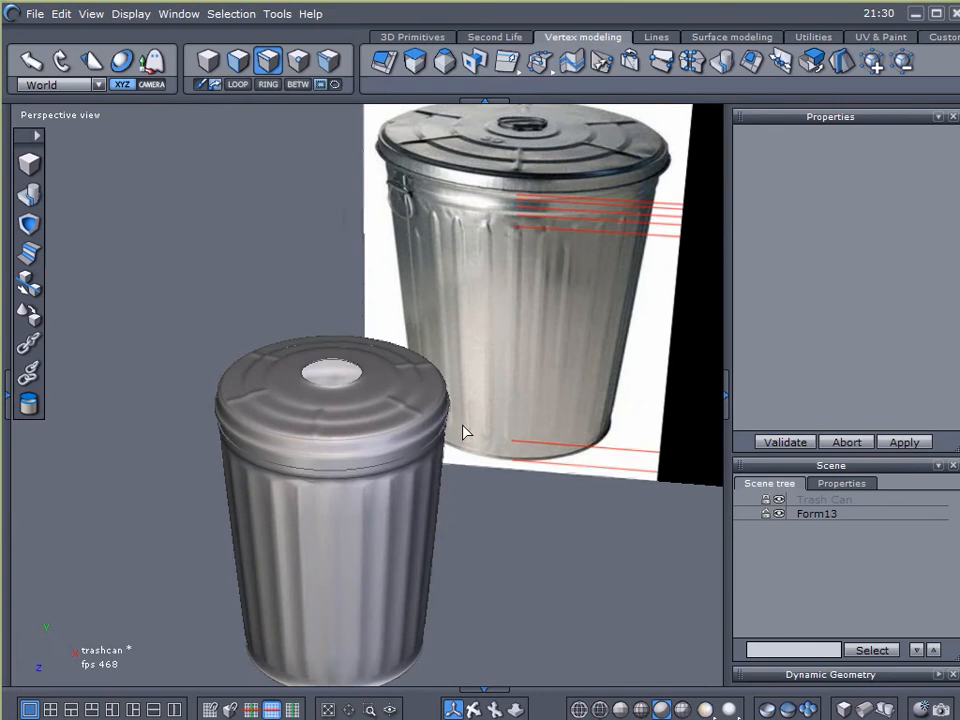
left_click_drag(465, 430, 547, 433)
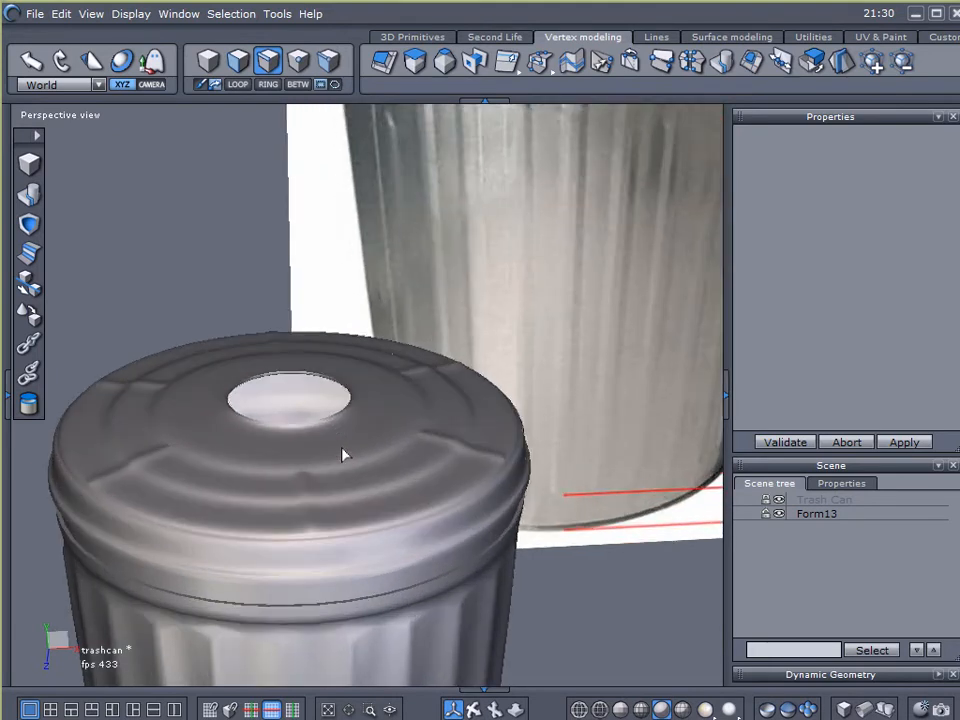
left_click(817, 513)
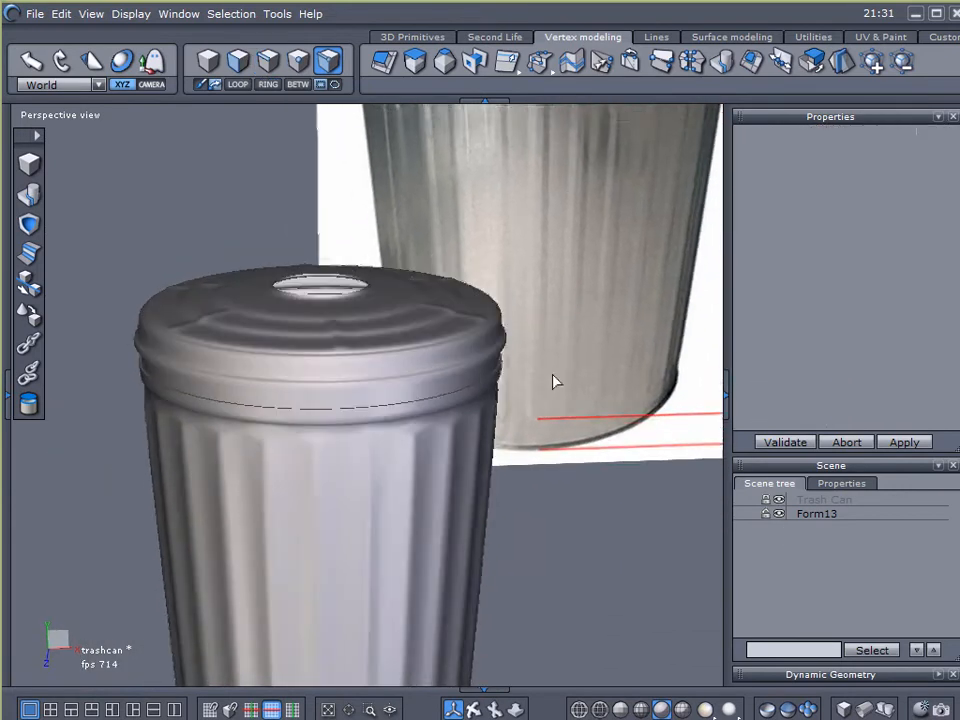
left_click(817, 513)
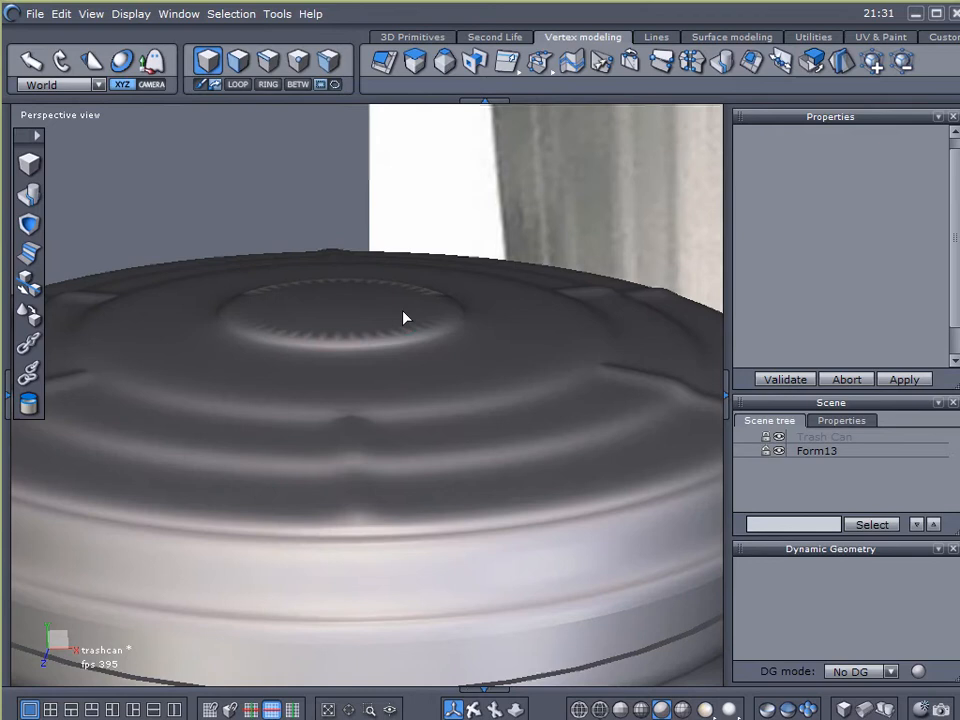
Cap the lid's top opening by extruding and closing its edge loop, then validate
left_click(816, 450)
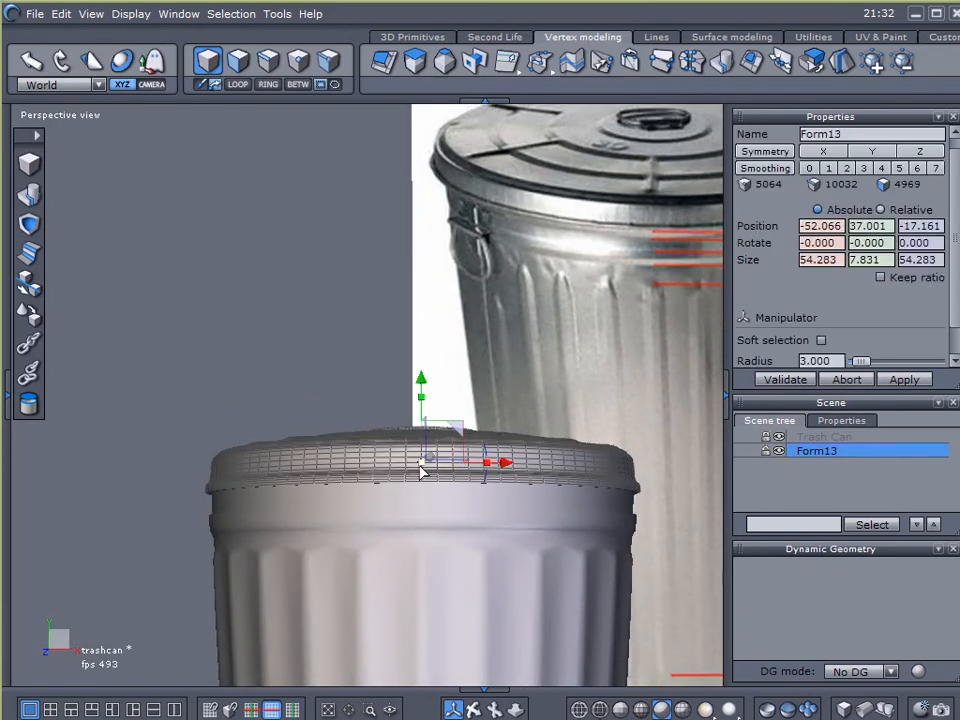
left_click_drag(420, 378, 420, 462)
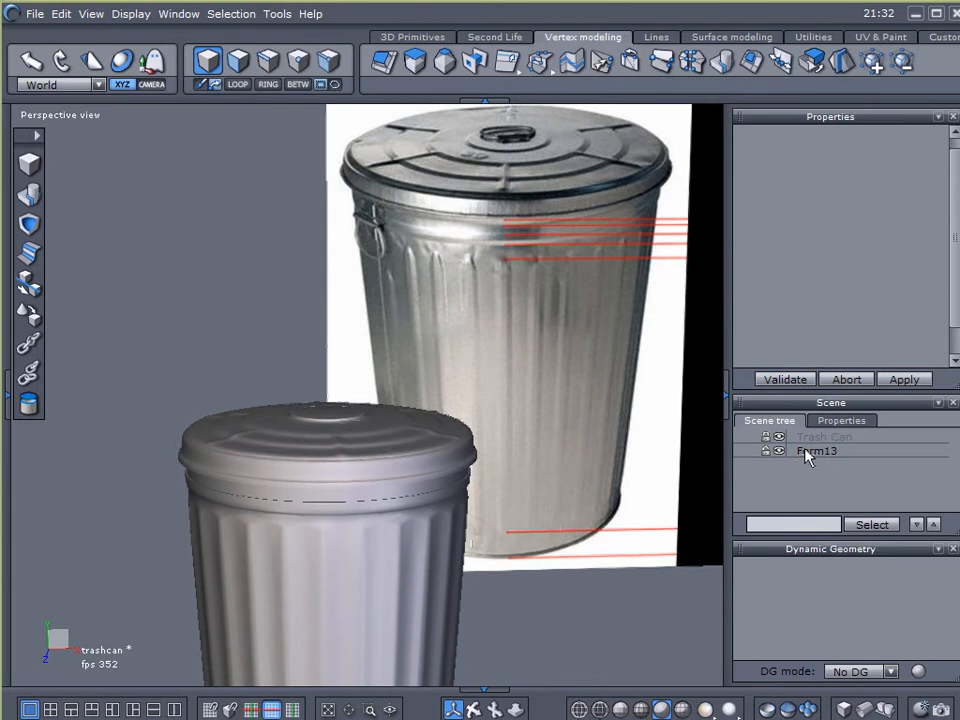
Rename Form13 to 'Lid' and set its Position X and Z to 0
left_click(817, 451)
type("C")
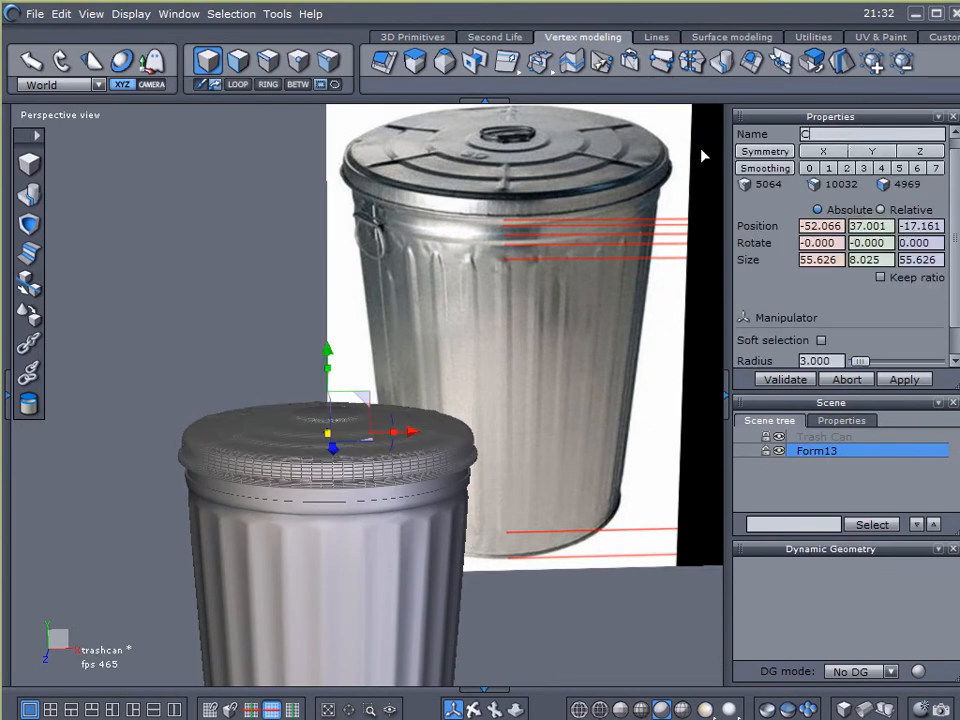
type("Lid")
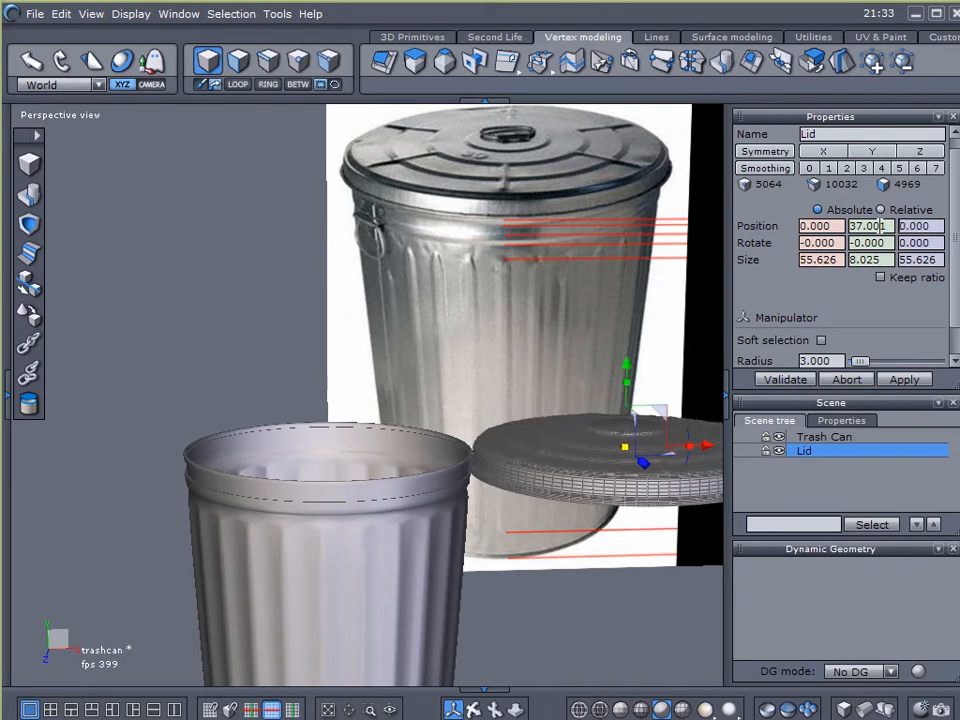
left_click(823, 436)
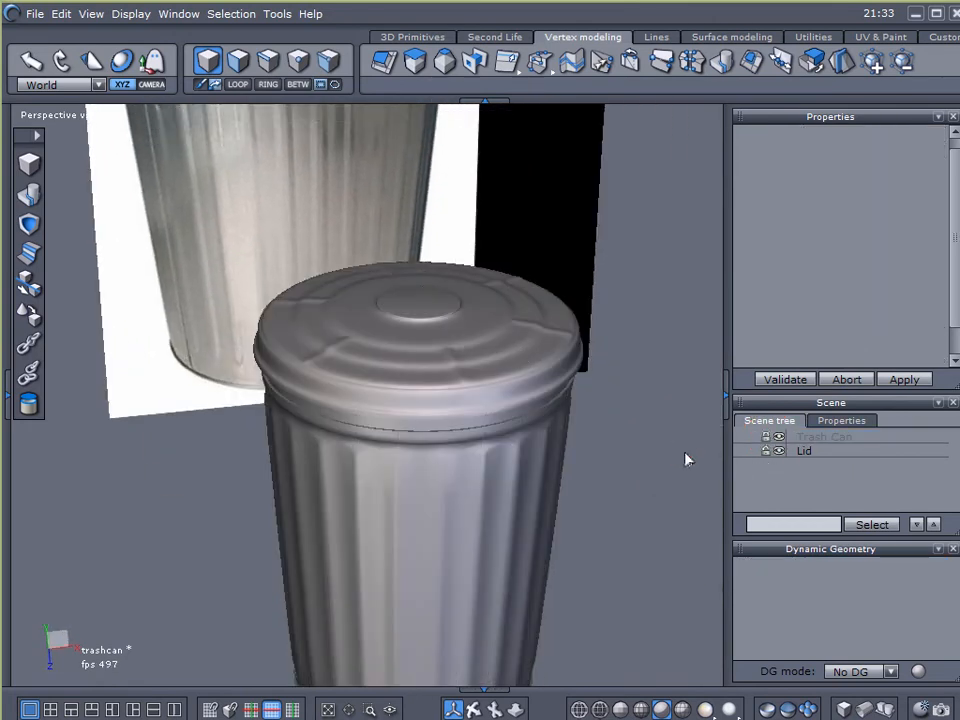
Add a cube primitive above the lid as the handle block
left_click(803, 450)
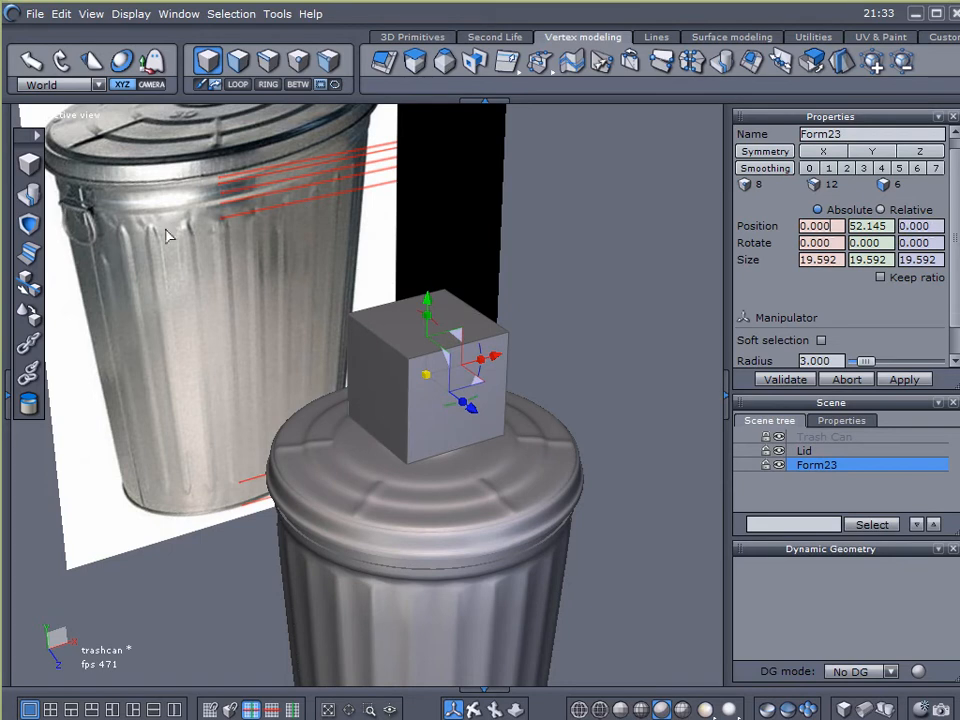
mouse_move(648, 62)
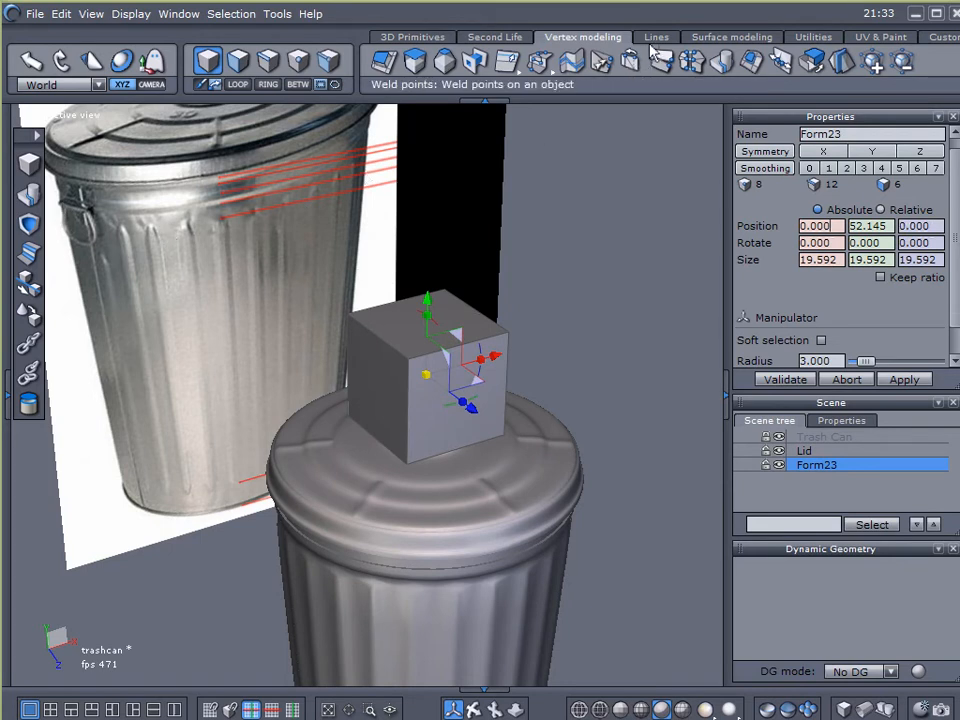
left_click(656, 37)
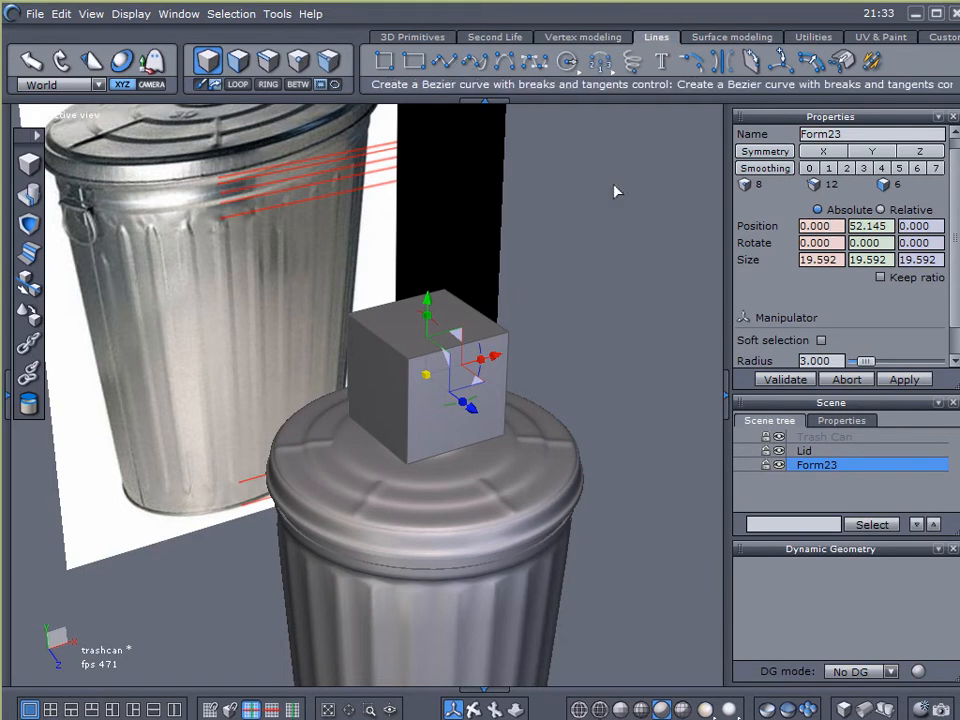
mouse_move(513, 291)
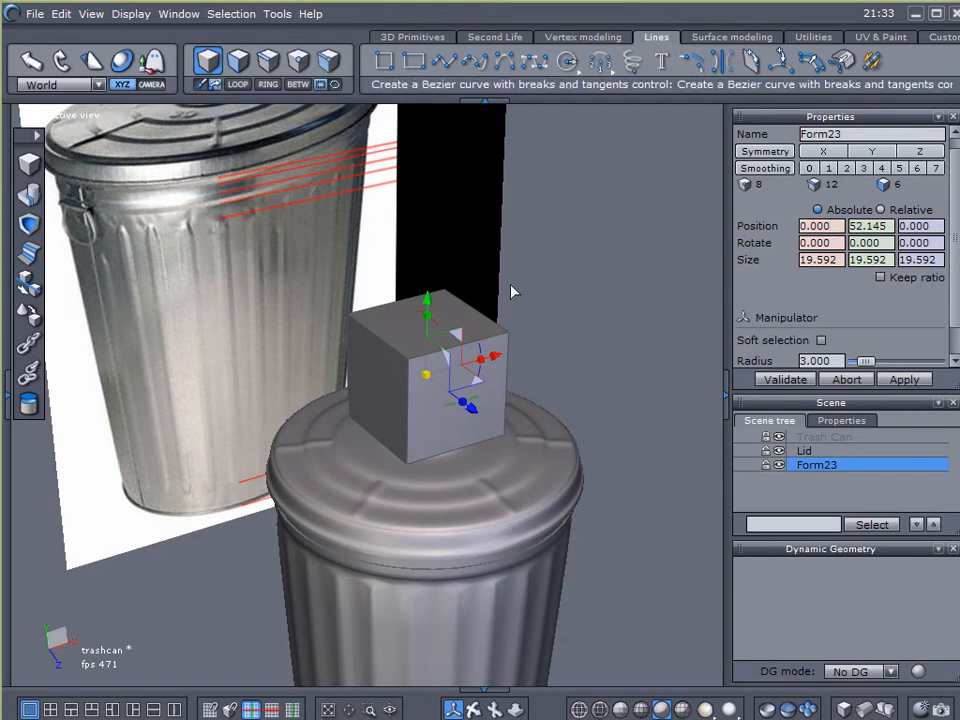
mouse_move(573, 312)
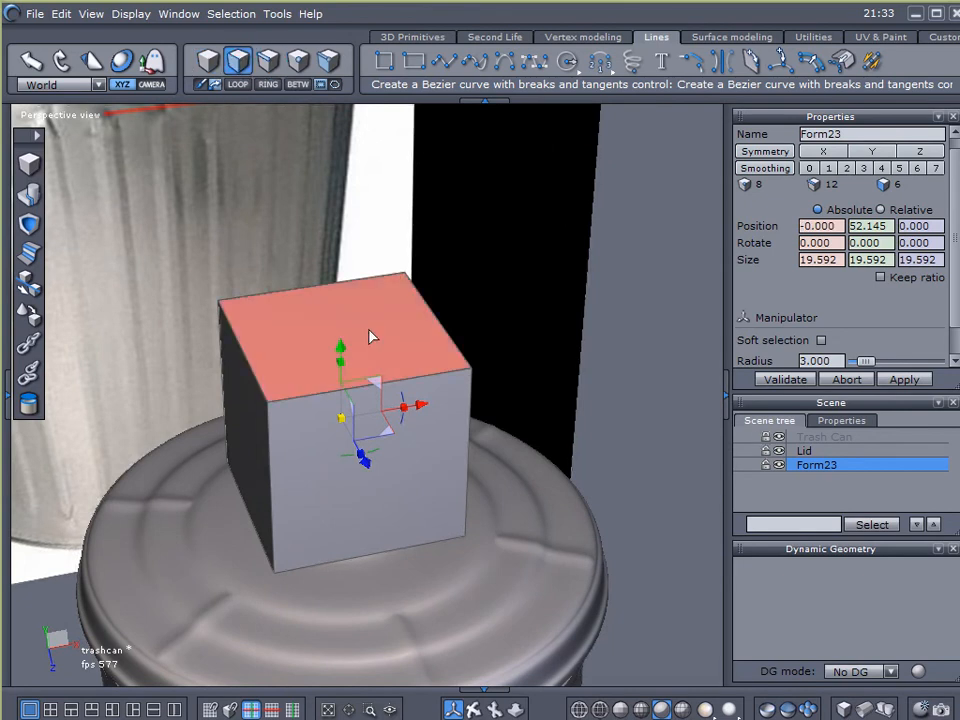
Drag the cube's top face down to flatten it into a thin plate
left_click_drag(340, 345, 360, 215)
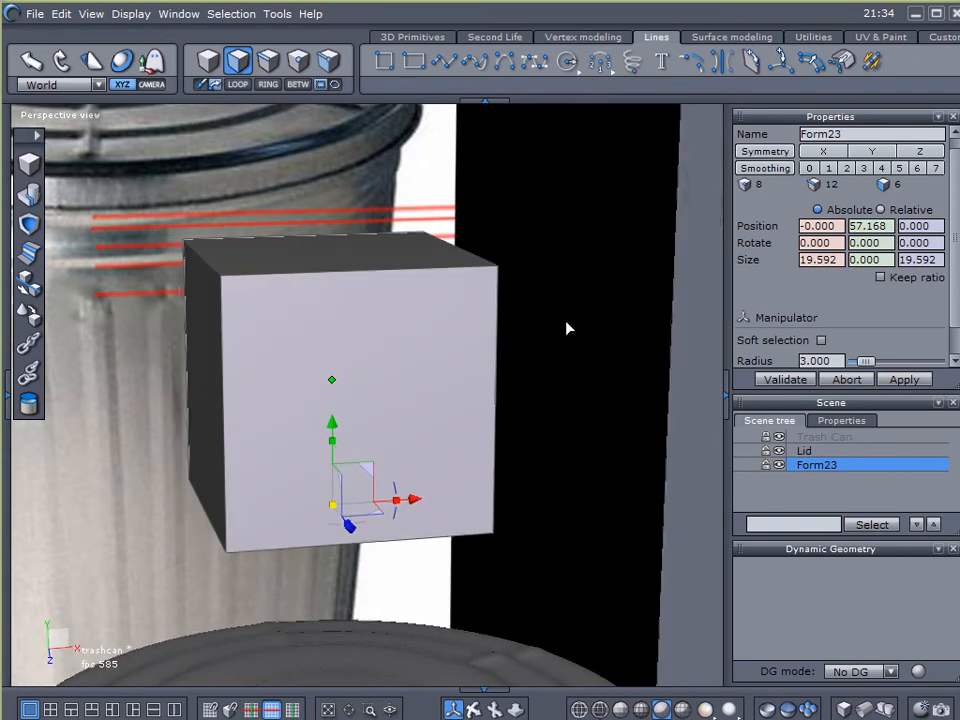
mouse_move(547, 478)
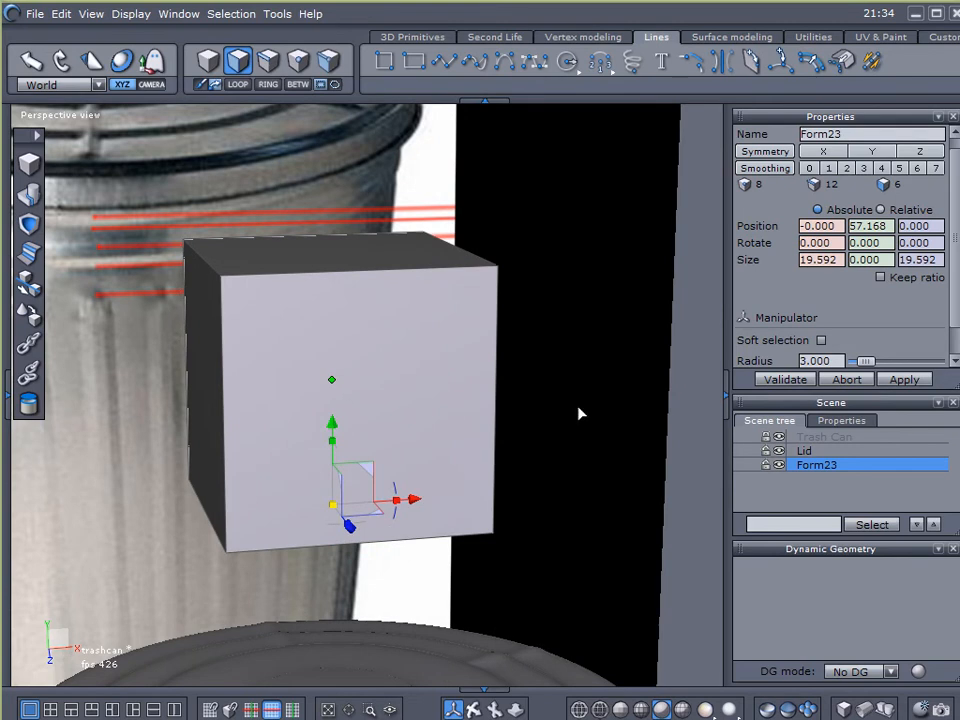
mouse_move(590, 270)
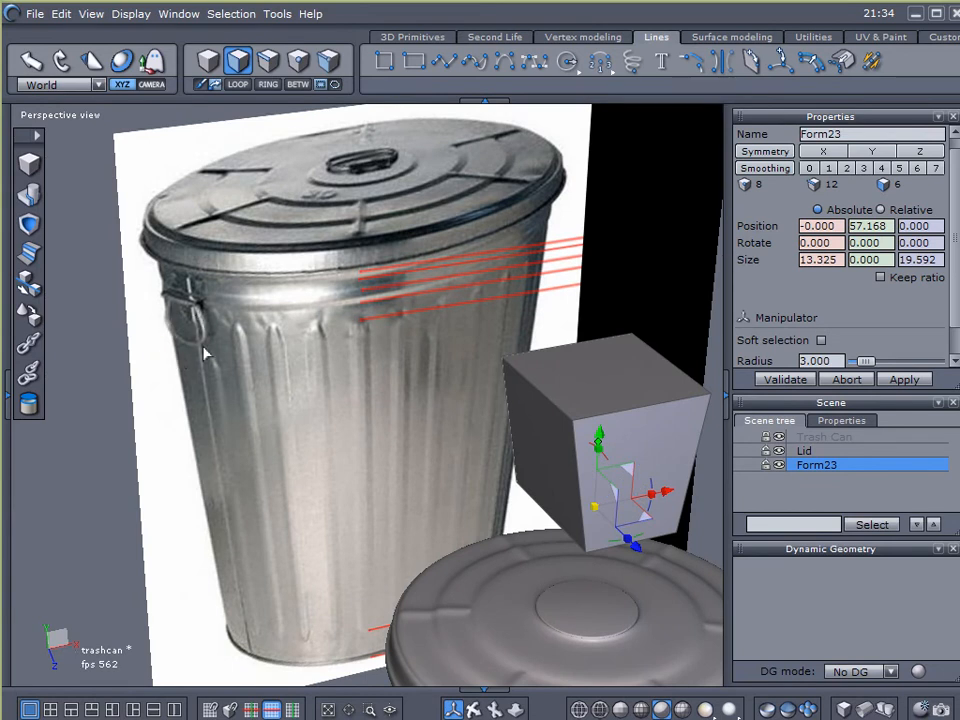
mouse_move(192, 313)
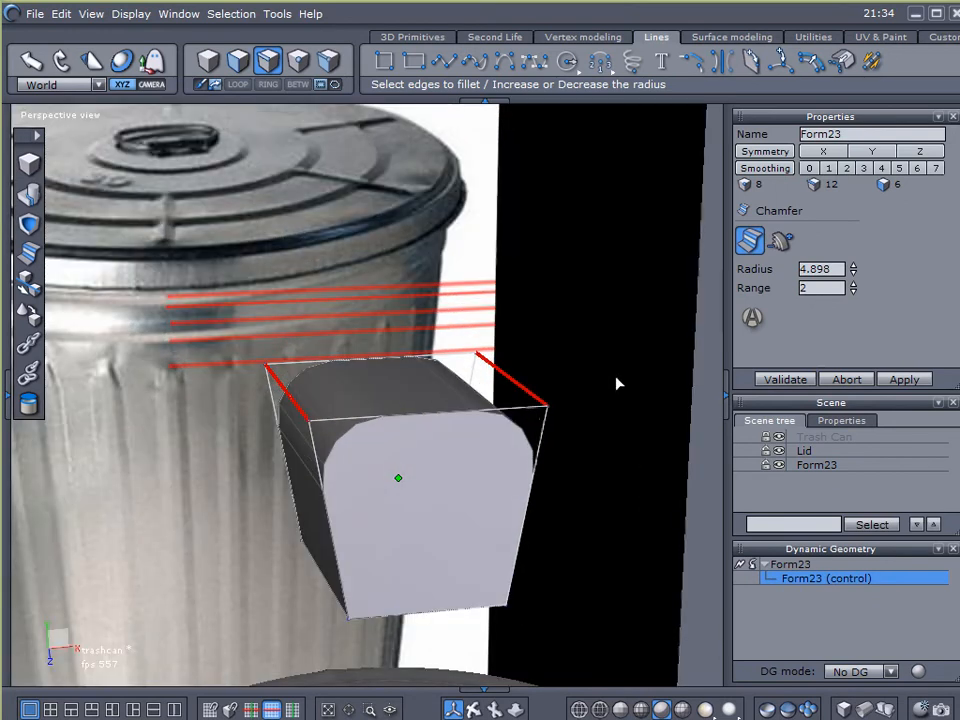
Raise the chamfer segments and radius to round the plate's top corners, then validate
left_click(853, 285)
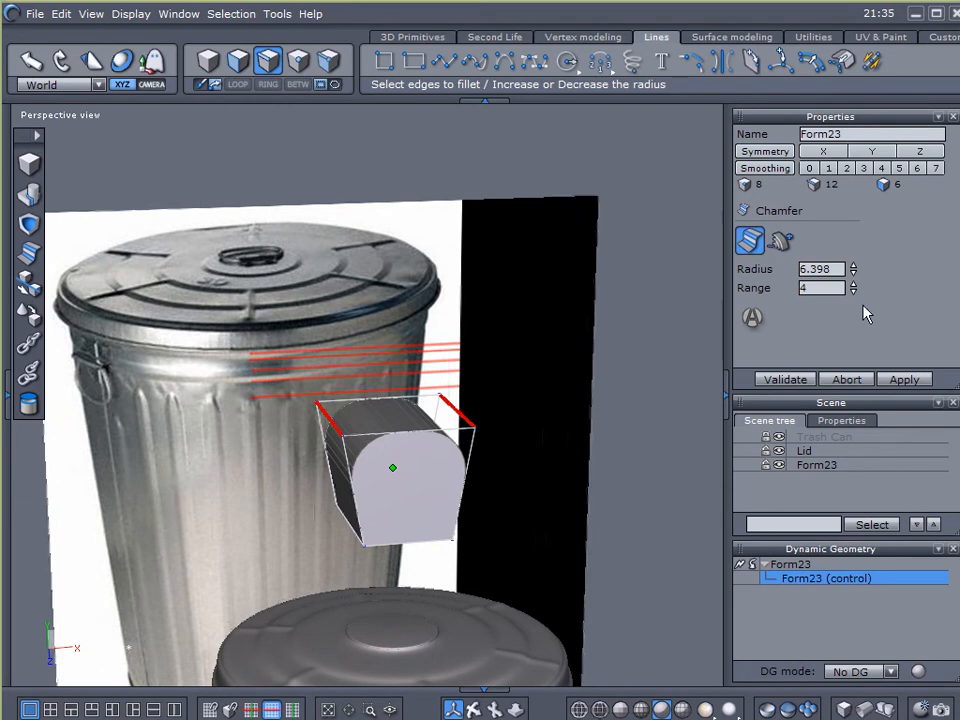
left_click(854, 273)
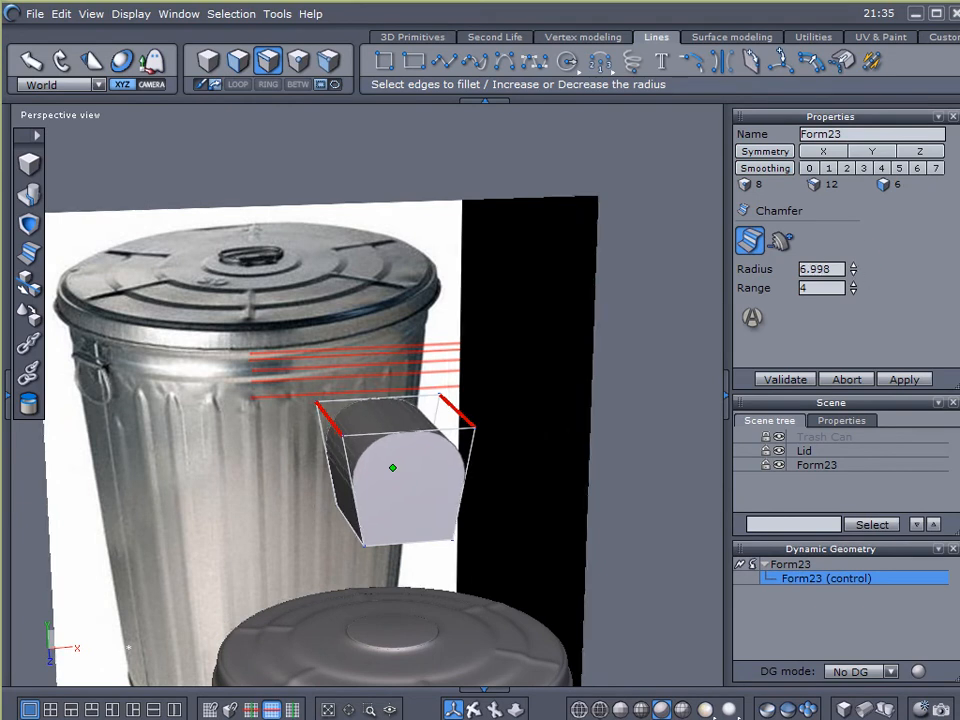
left_click(784, 379)
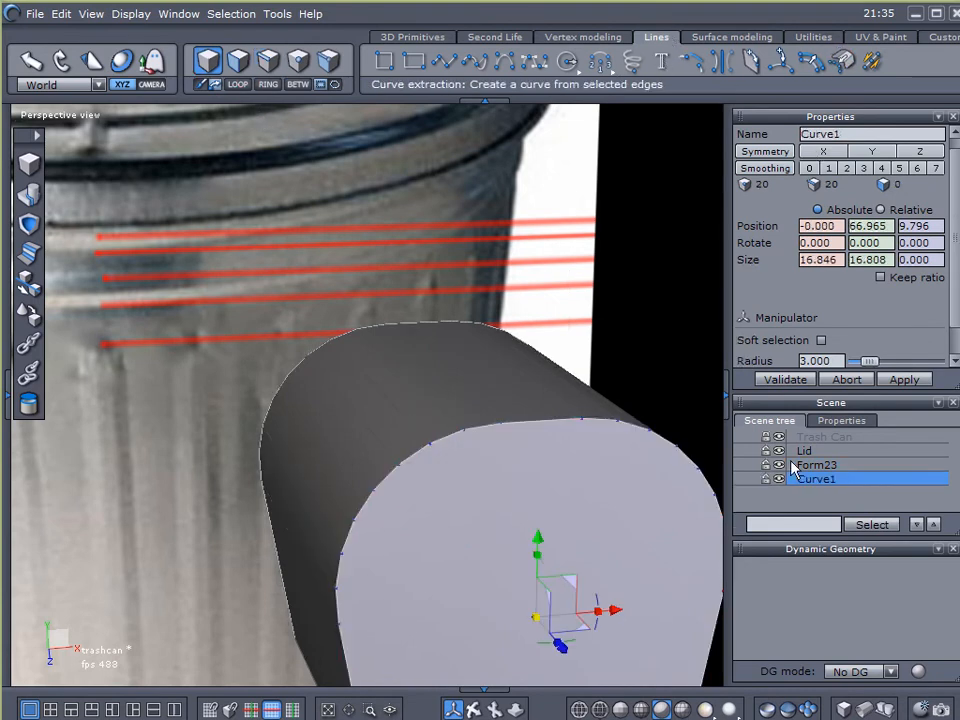
Delete the Form23 plate and select the extracted D-shaped Curve1
left_click(816, 464)
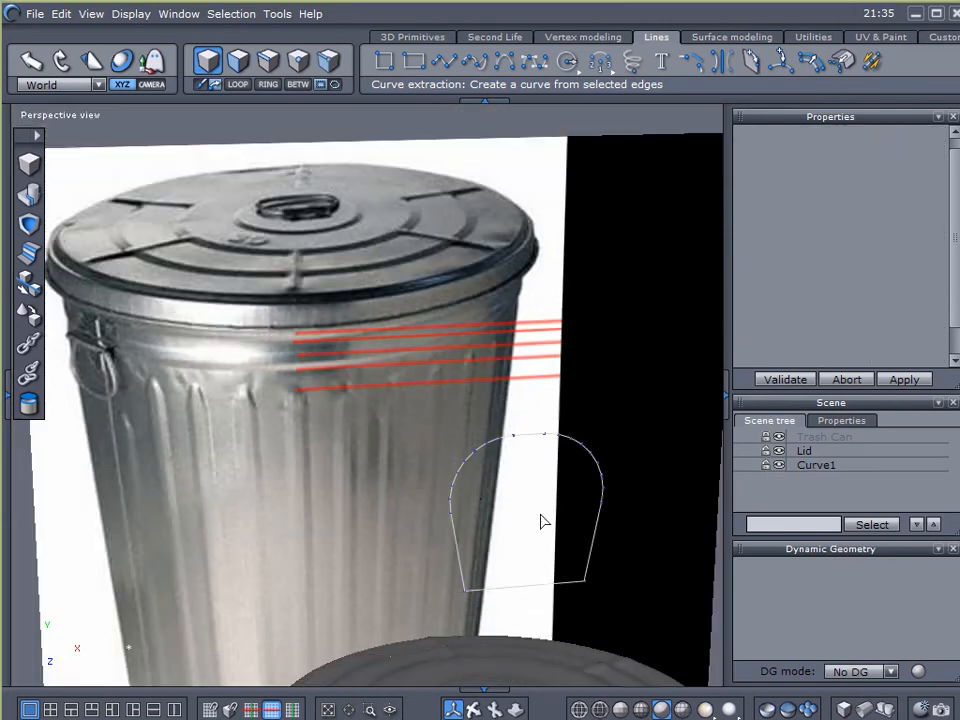
left_click(816, 464)
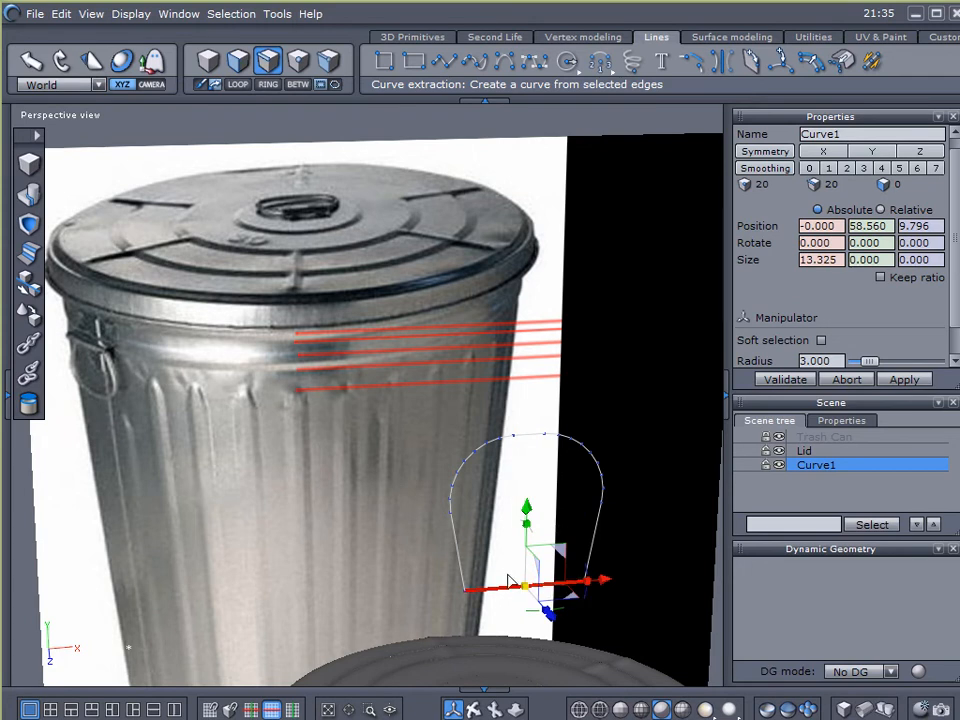
mouse_move(516, 605)
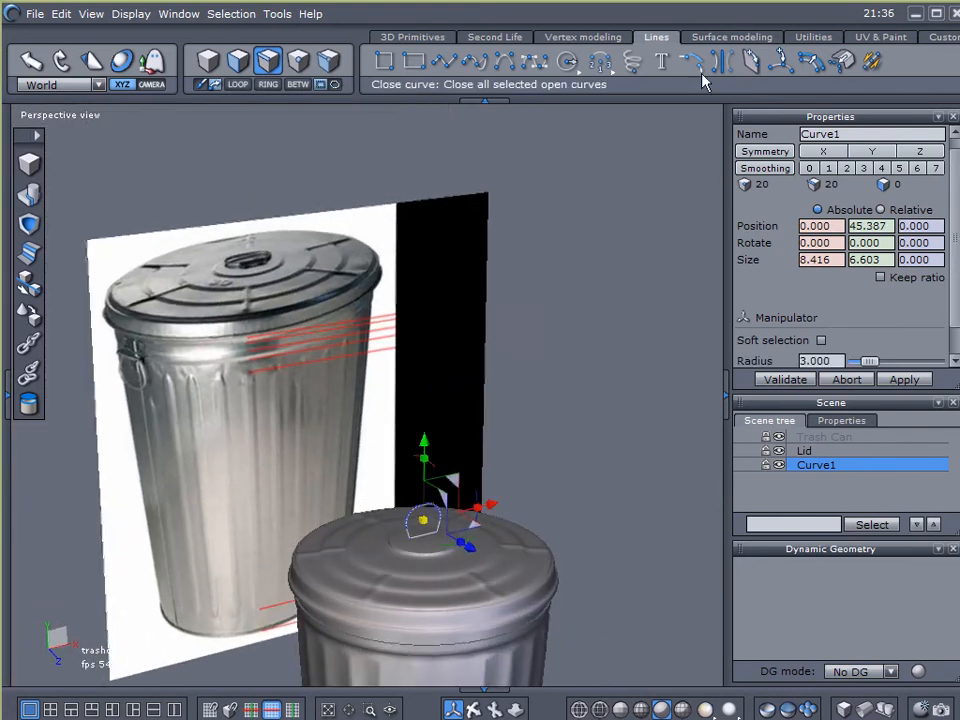
Close the D-shaped curve and give it a small thickness, forming solid Form26
left_click(731, 37)
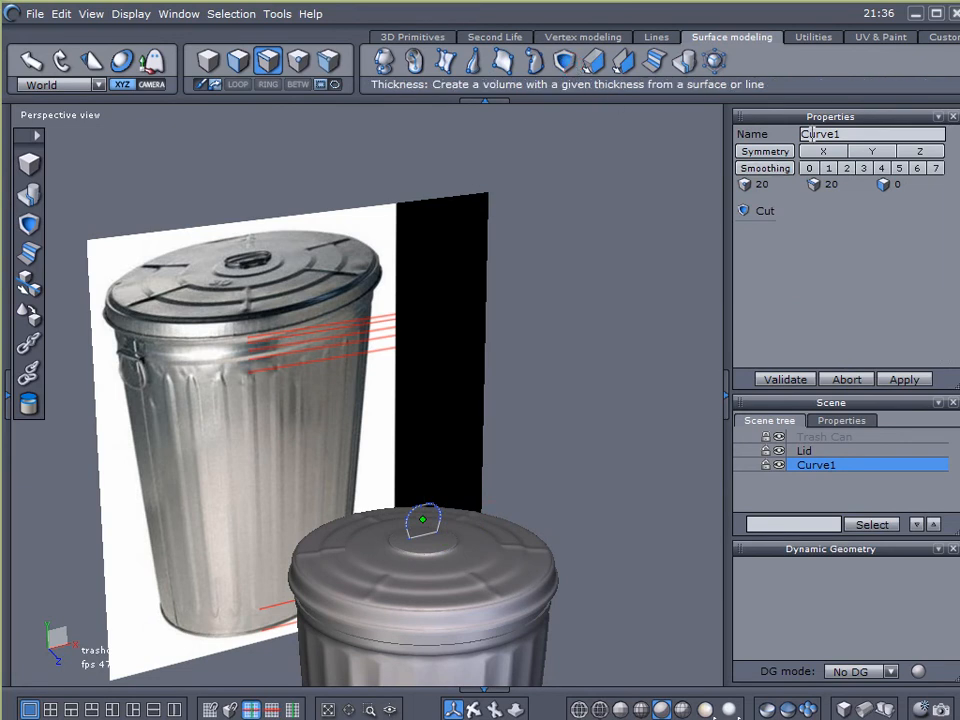
left_click(623, 61)
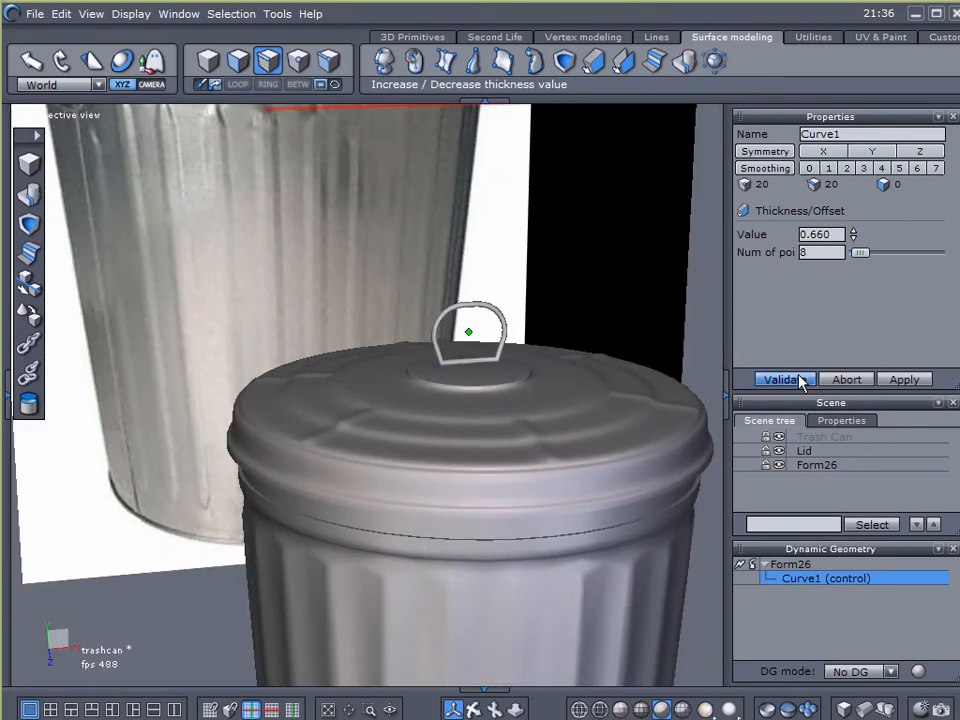
left_click(784, 379)
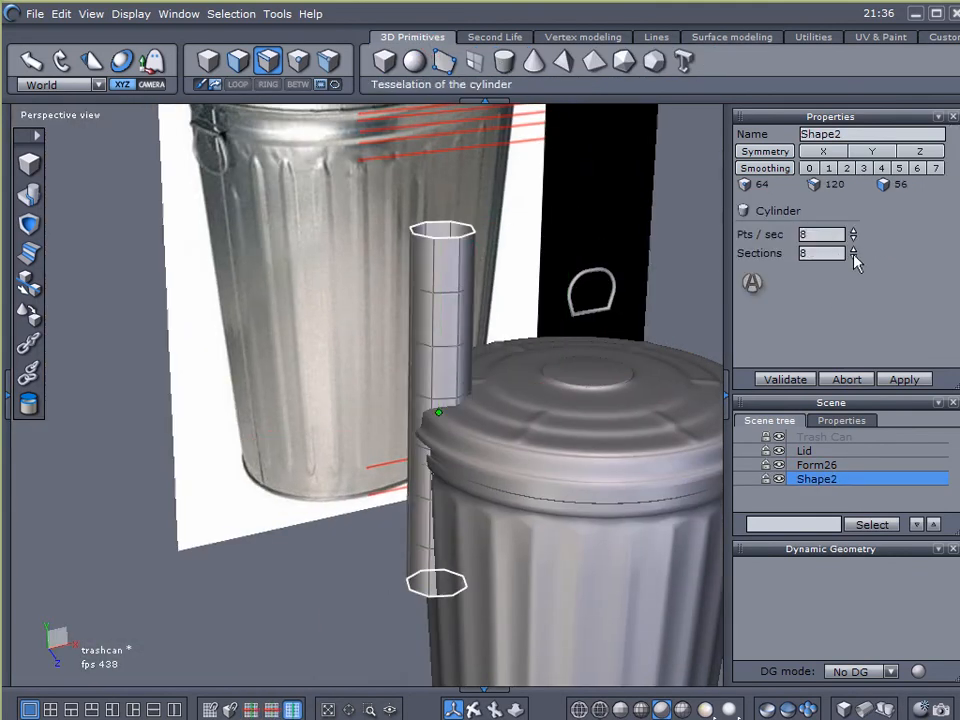
Lower Shape2's sections and points, then move it across the handle's lower ends
left_click(854, 258)
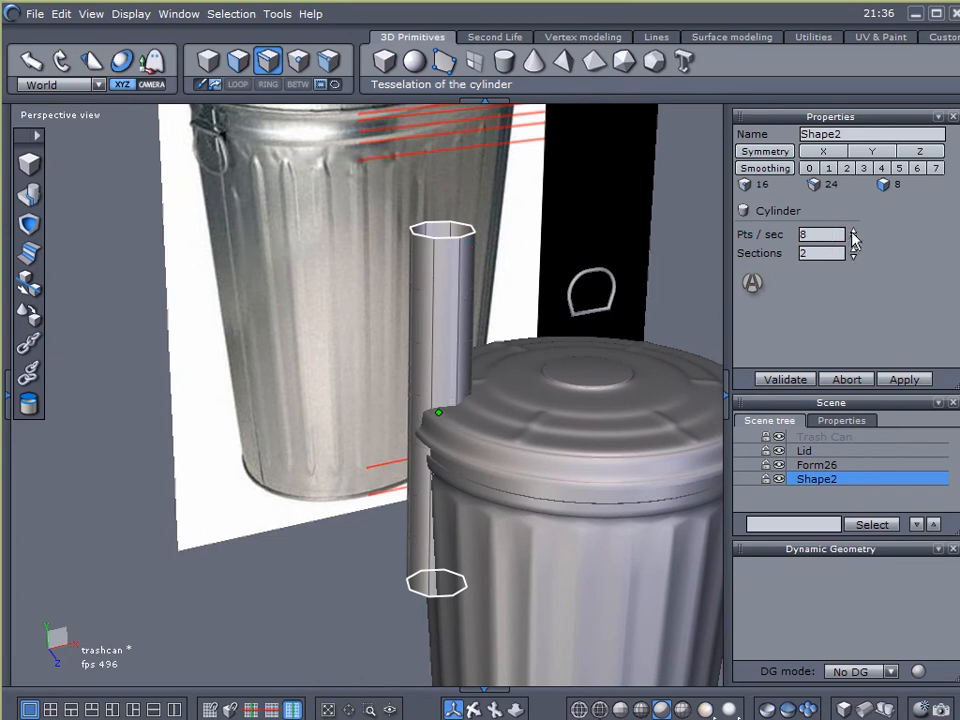
left_click(853, 230)
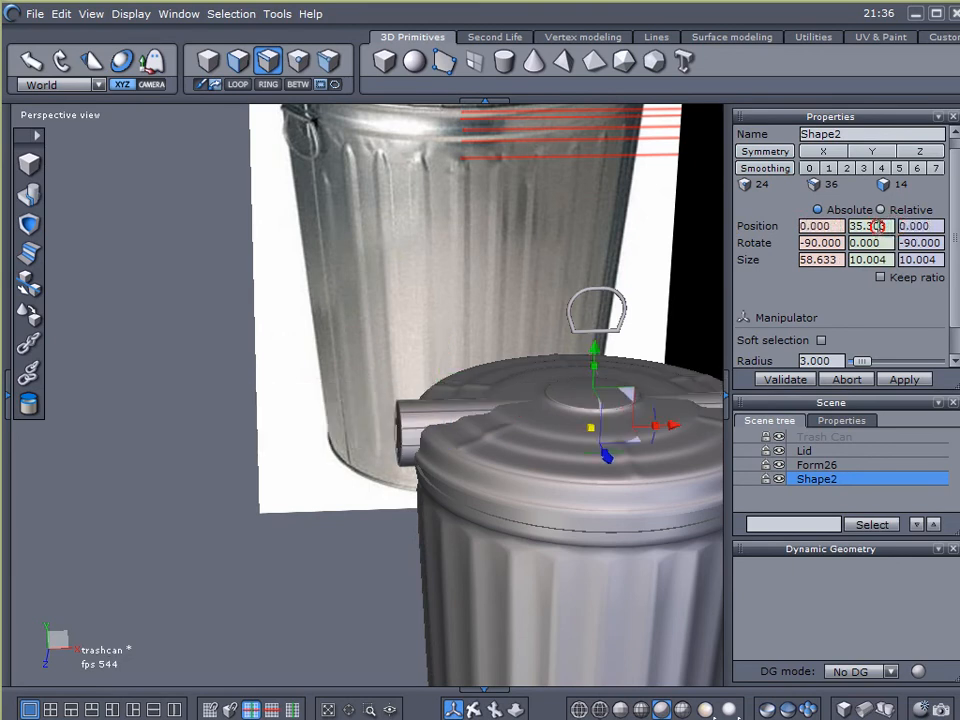
left_click_drag(593, 350, 600, 228)
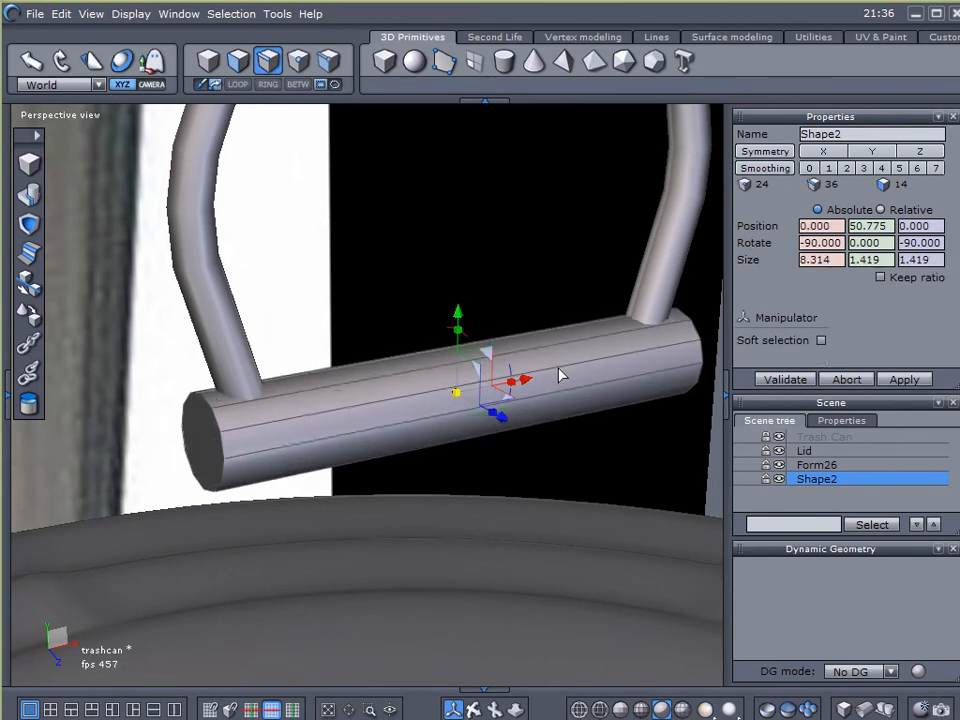
left_click_drag(545, 380, 510, 380)
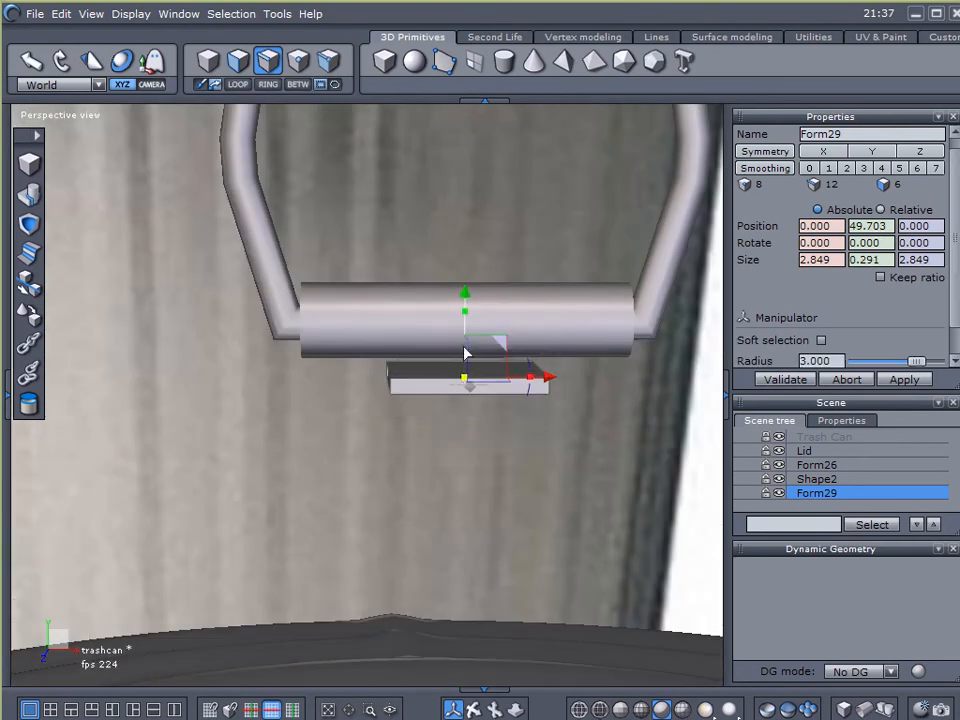
Stretch the thin plate out beneath the handle bar
left_click_drag(464, 310, 465, 280)
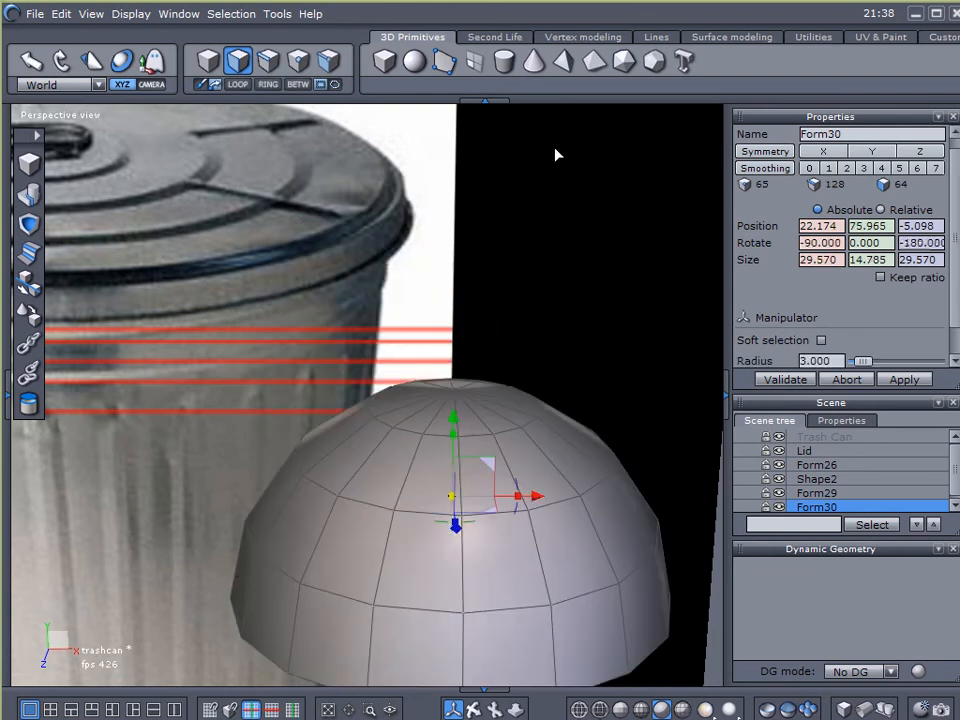
Confirm the new hemisphere rivet, Form30
left_click(583, 37)
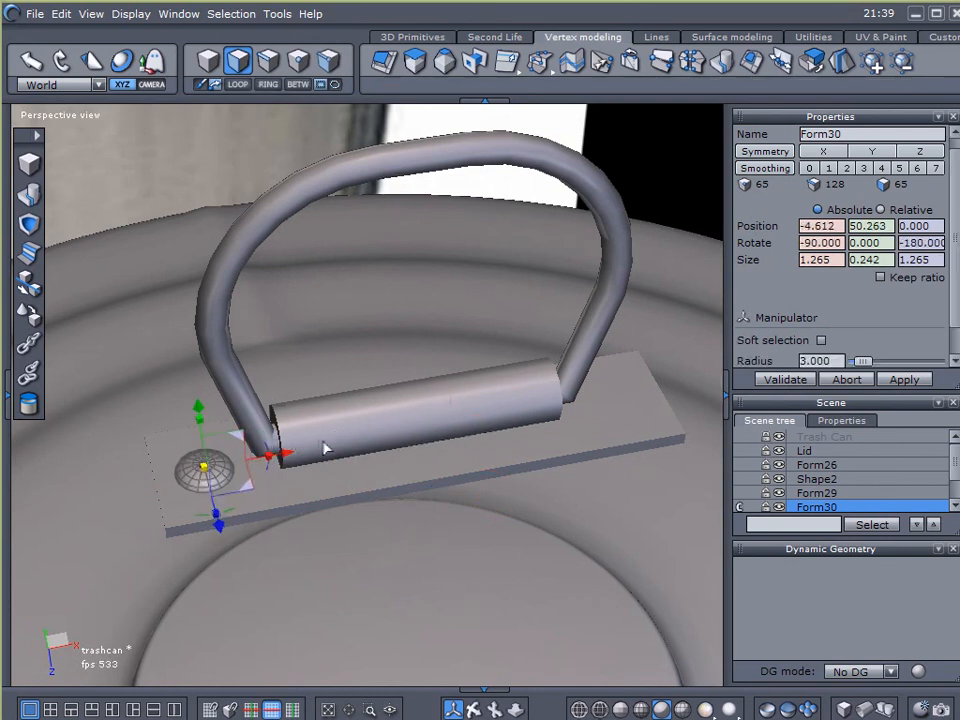
Drag the duplicated rivet to the plate's opposite end
left_click_drag(205, 465, 615, 395)
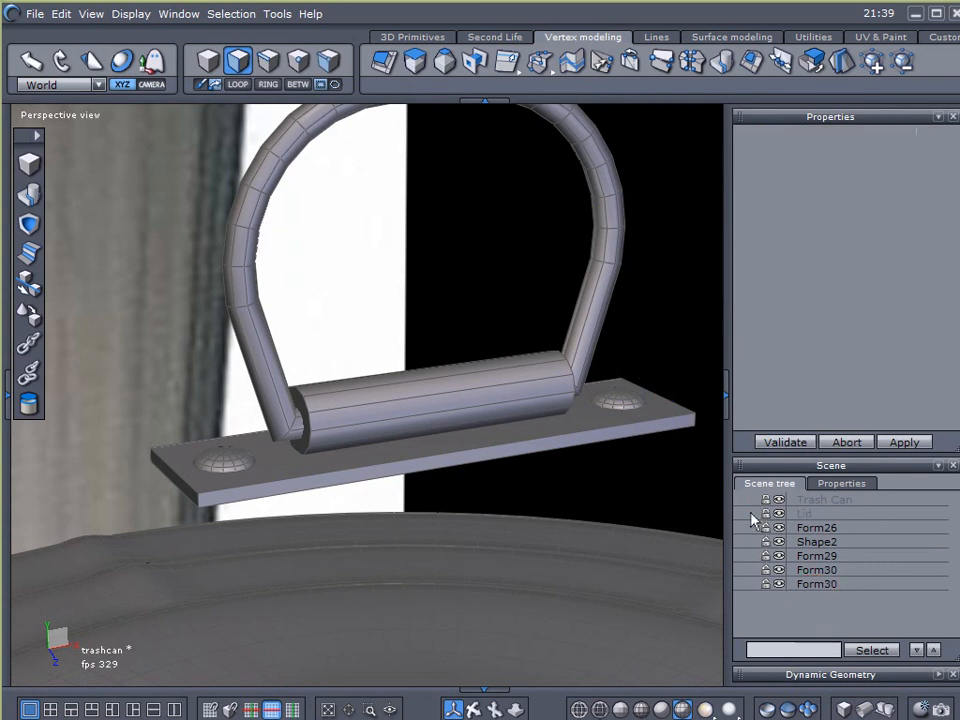
Group the handle Form26, bar Shape2, plate Form29 and both Form30 rivets as Group6
left_click(816, 555)
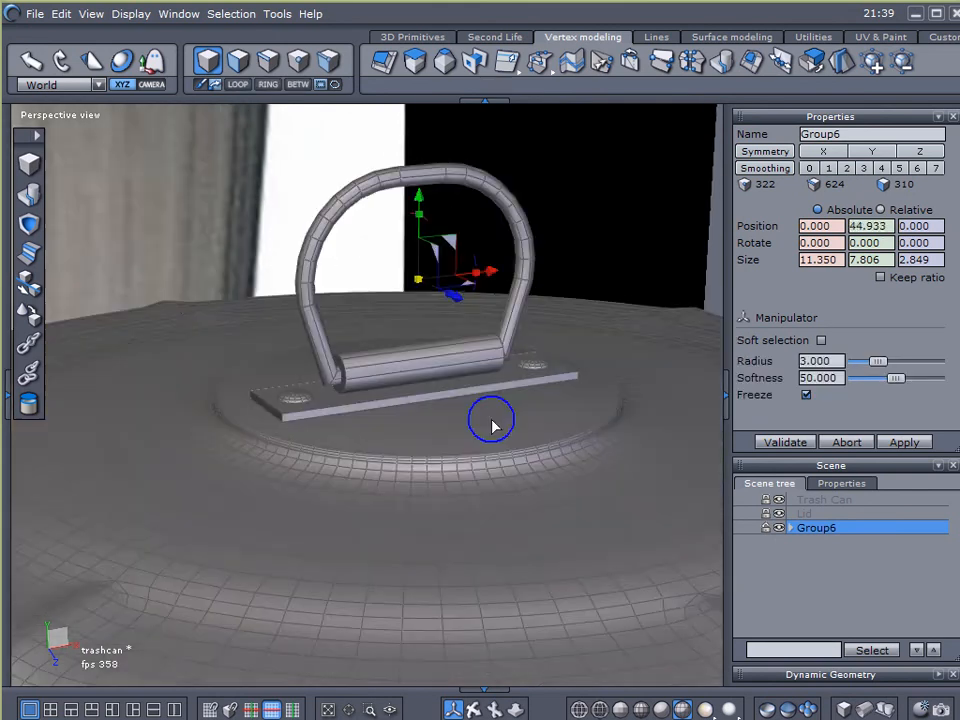
left_click_drag(490, 420, 393, 468)
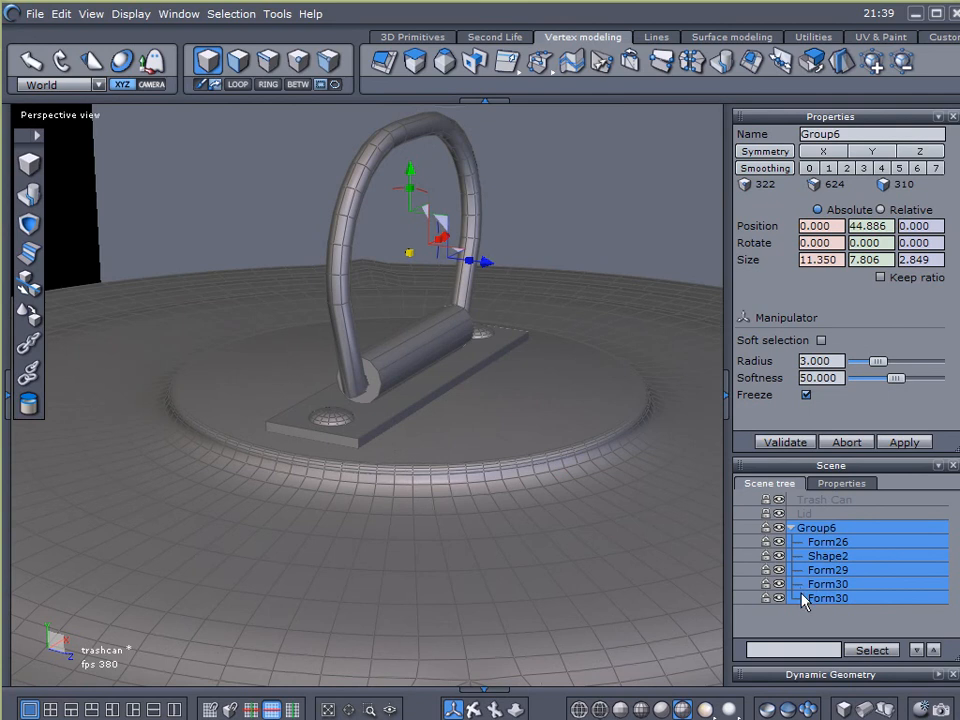
Rotate handle loop Form26 and grip bar Shape2 90° to lie flat on the plate
left_click(806, 584)
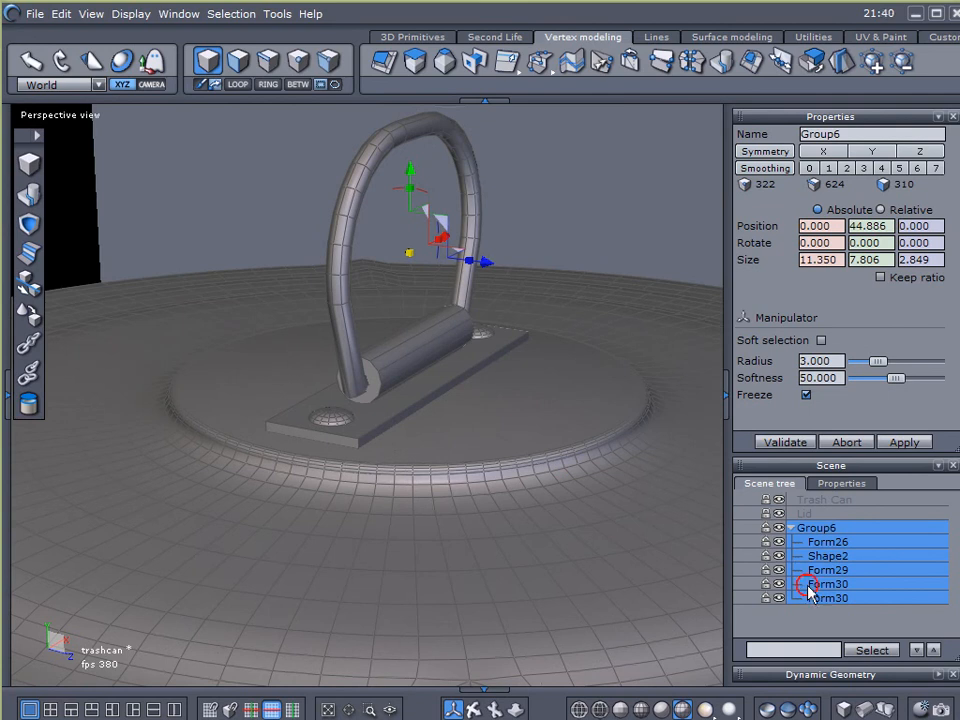
left_click(828, 584)
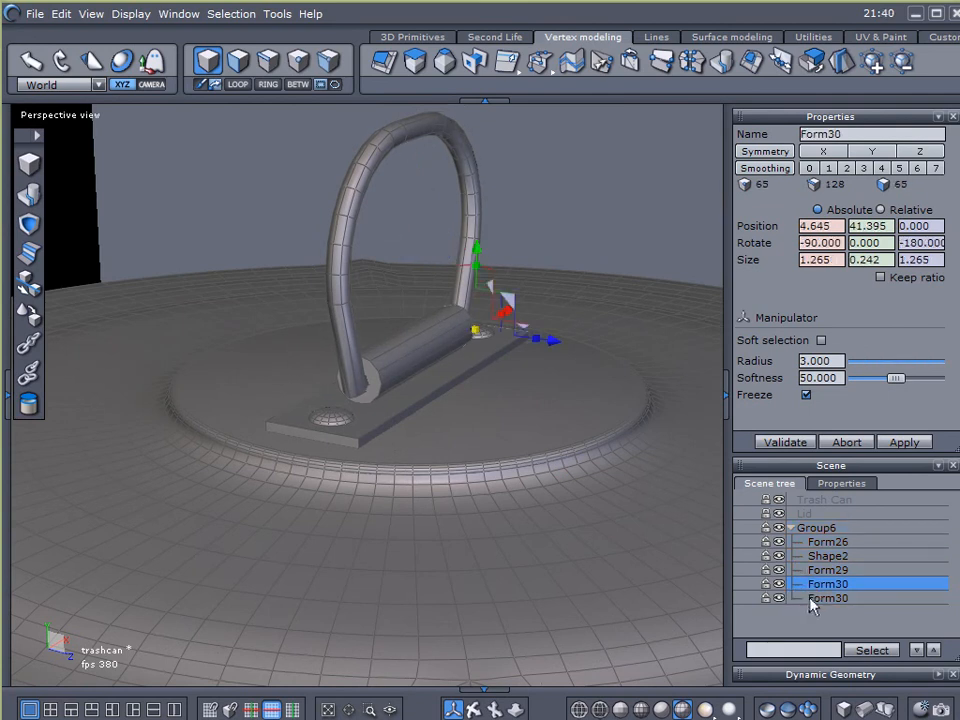
left_click(827, 541)
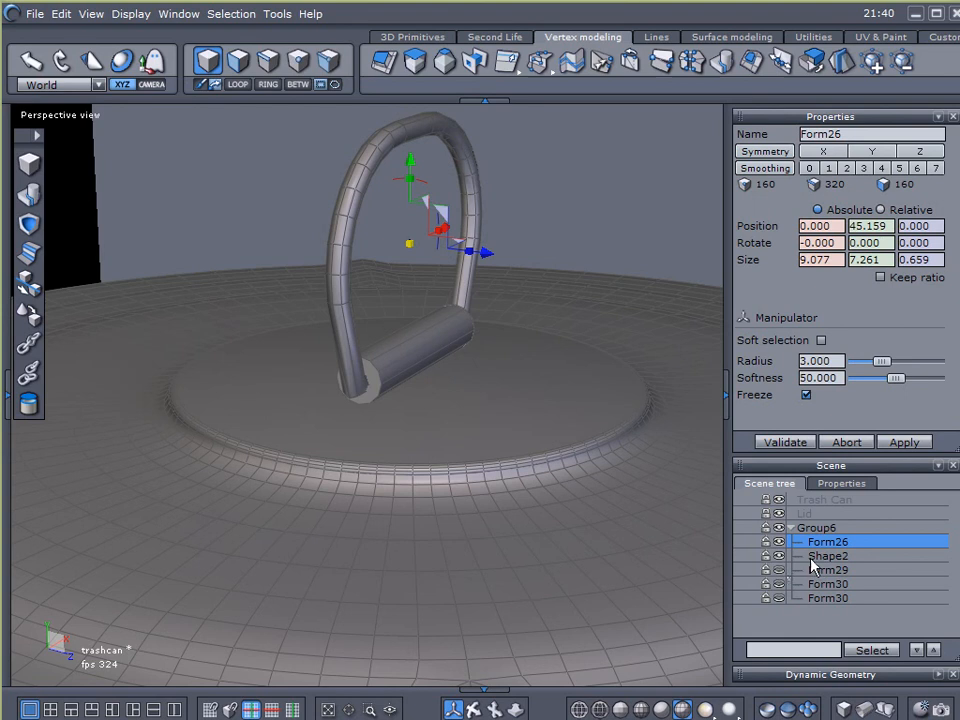
left_click(828, 555)
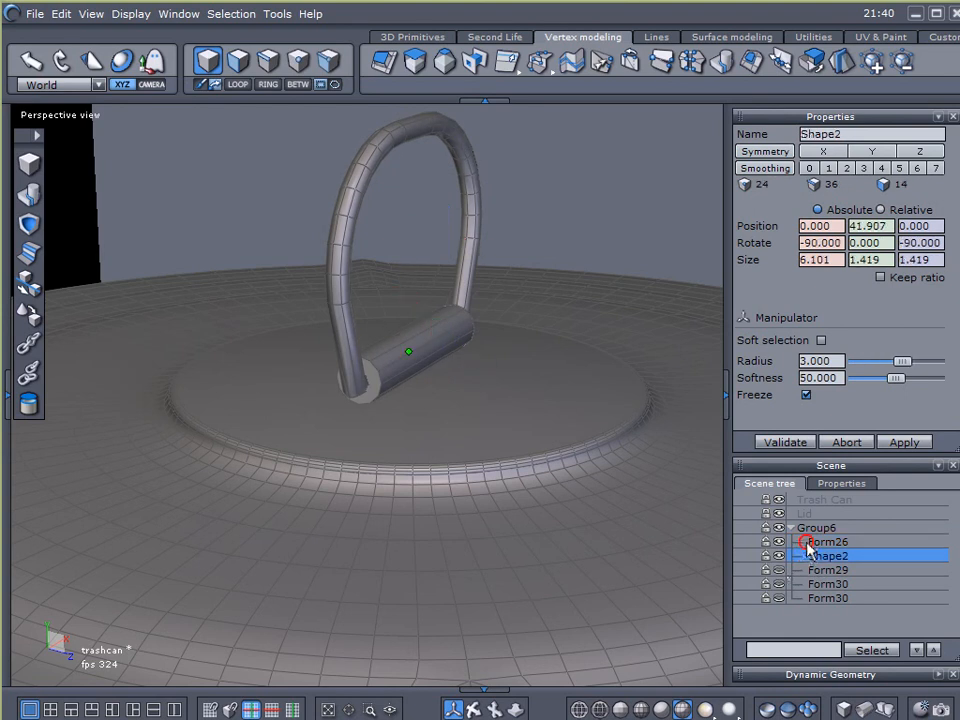
left_click(828, 541)
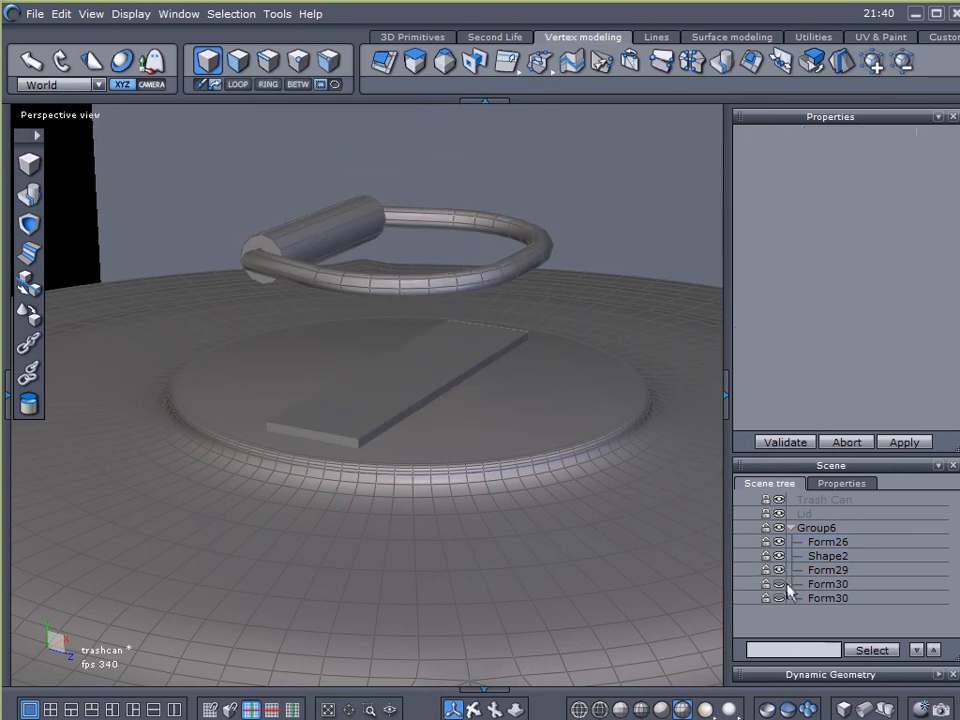
left_click(827, 541)
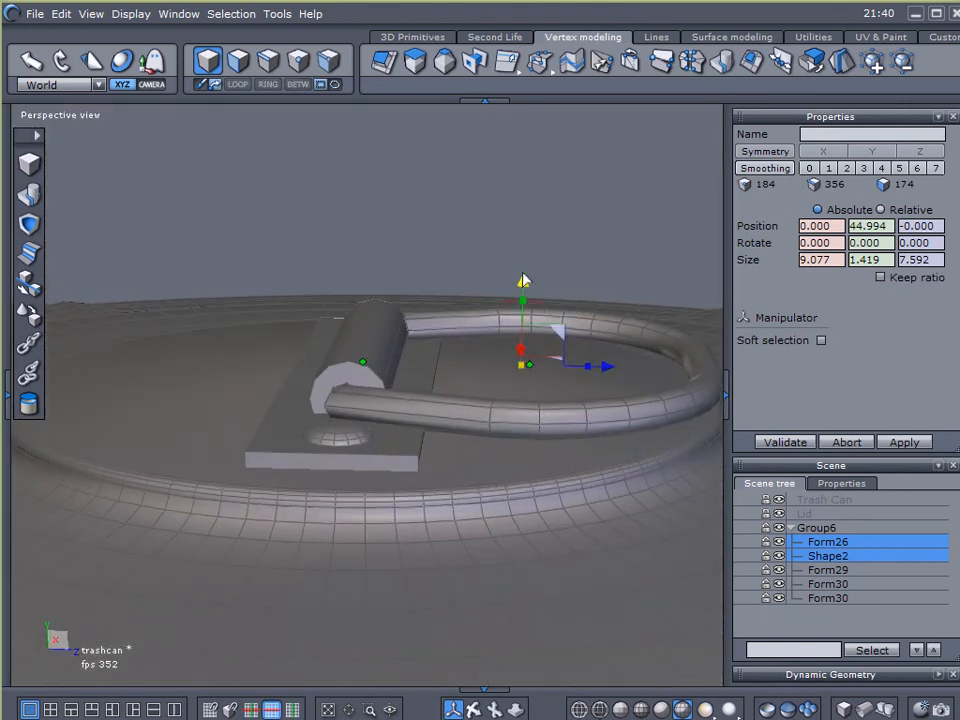
left_click(822, 340)
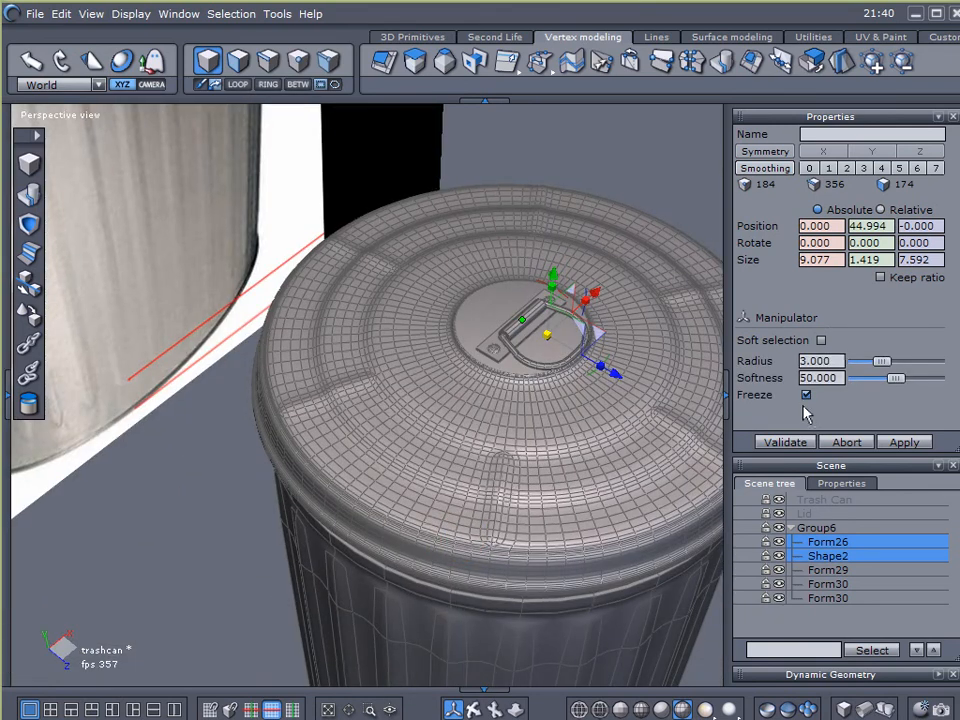
left_click(846, 442)
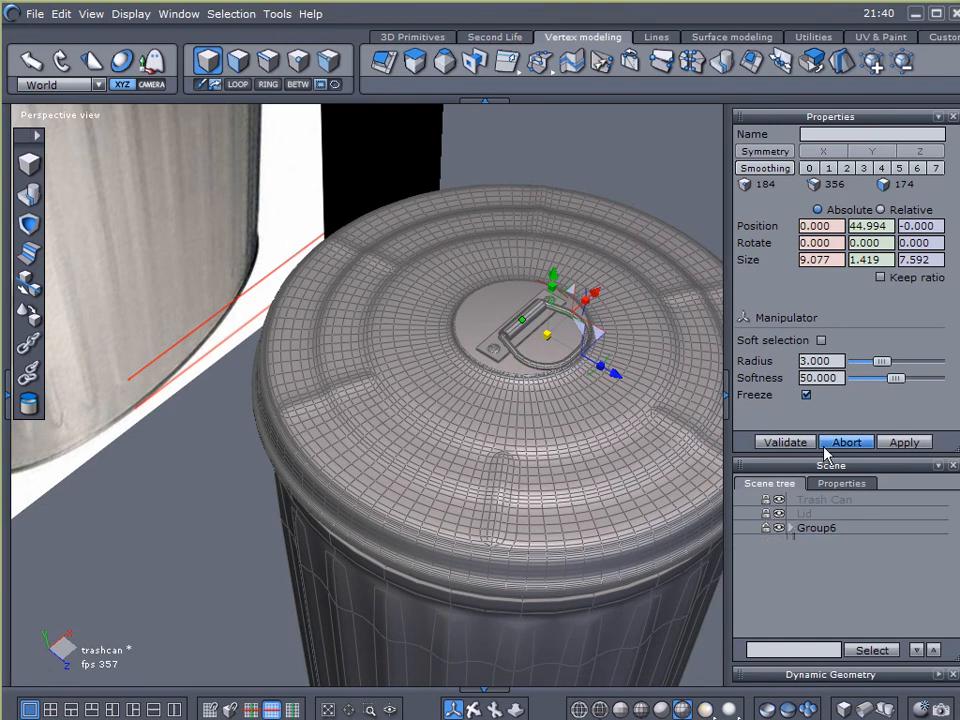
left_click(846, 442)
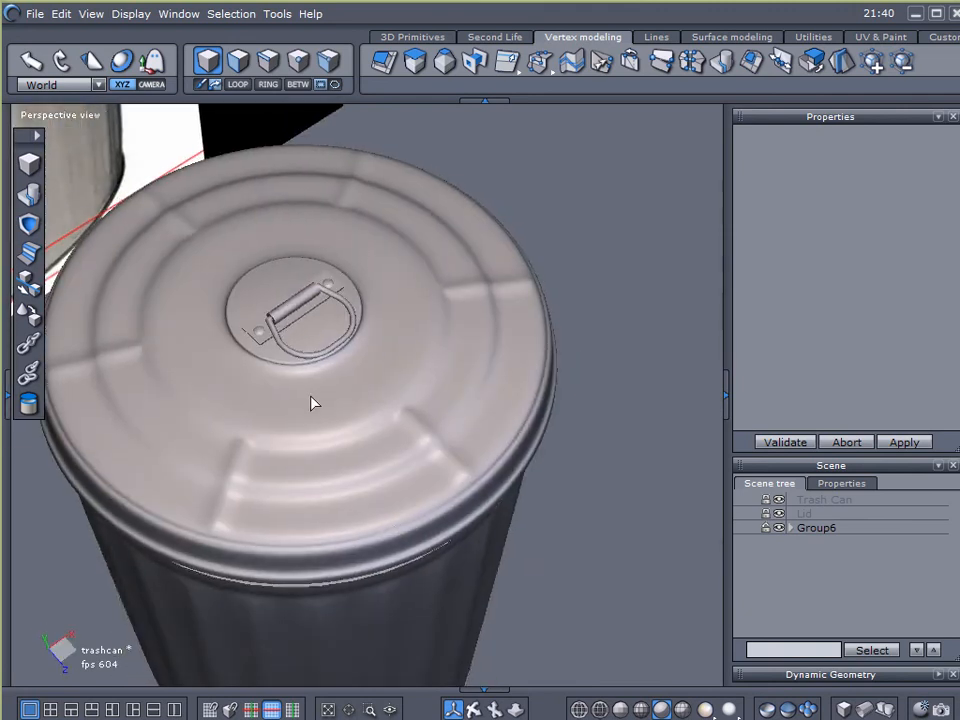
left_click_drag(315, 403, 510, 320)
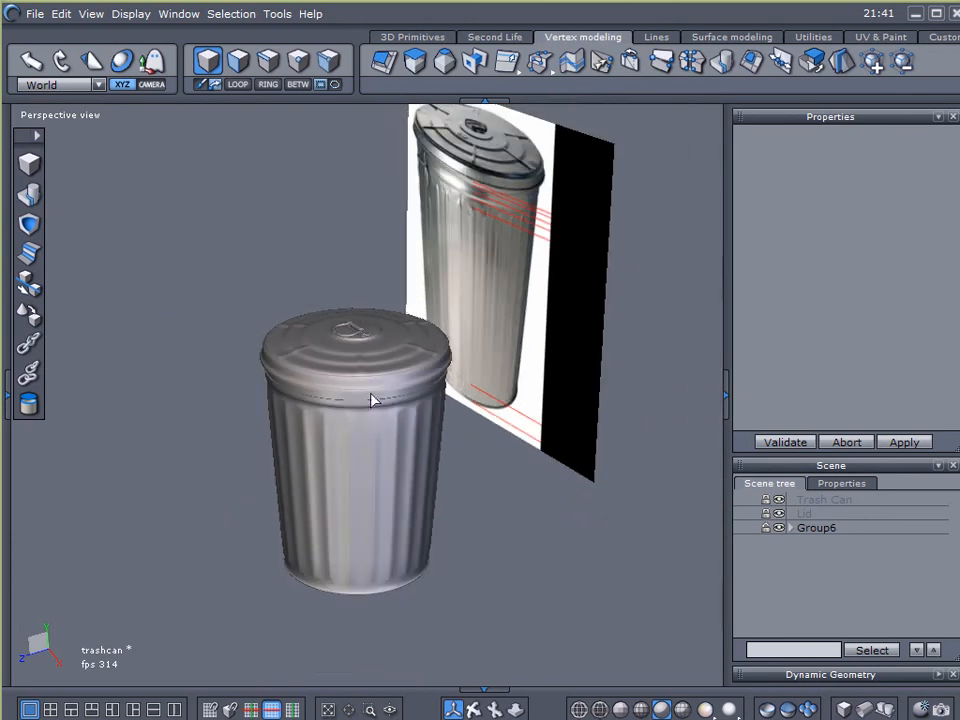
left_click_drag(370, 400, 598, 361)
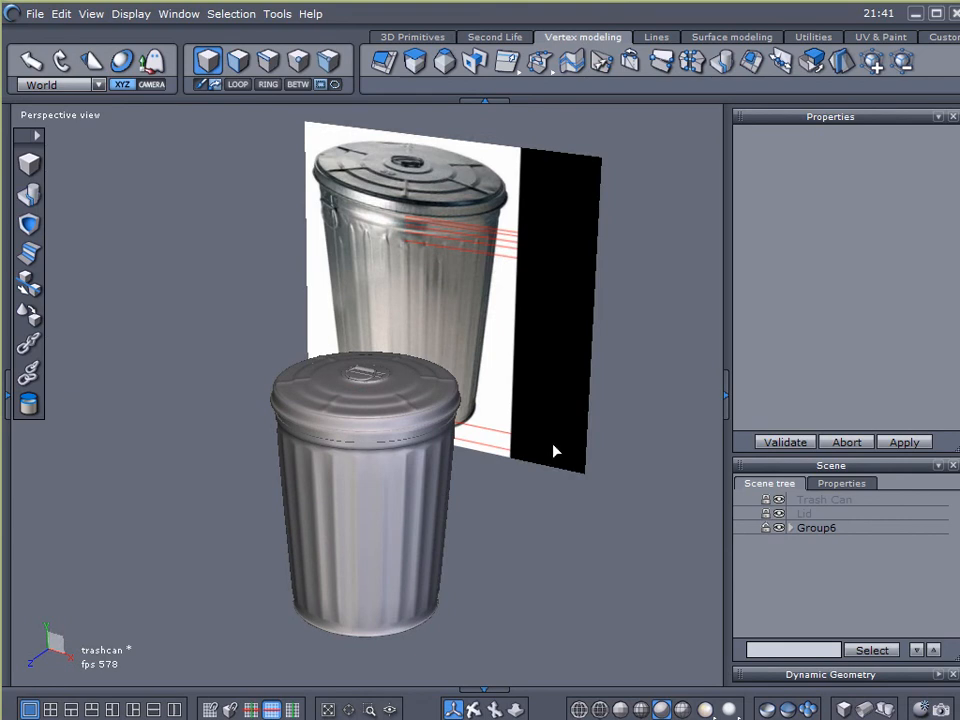
mouse_move(538, 453)
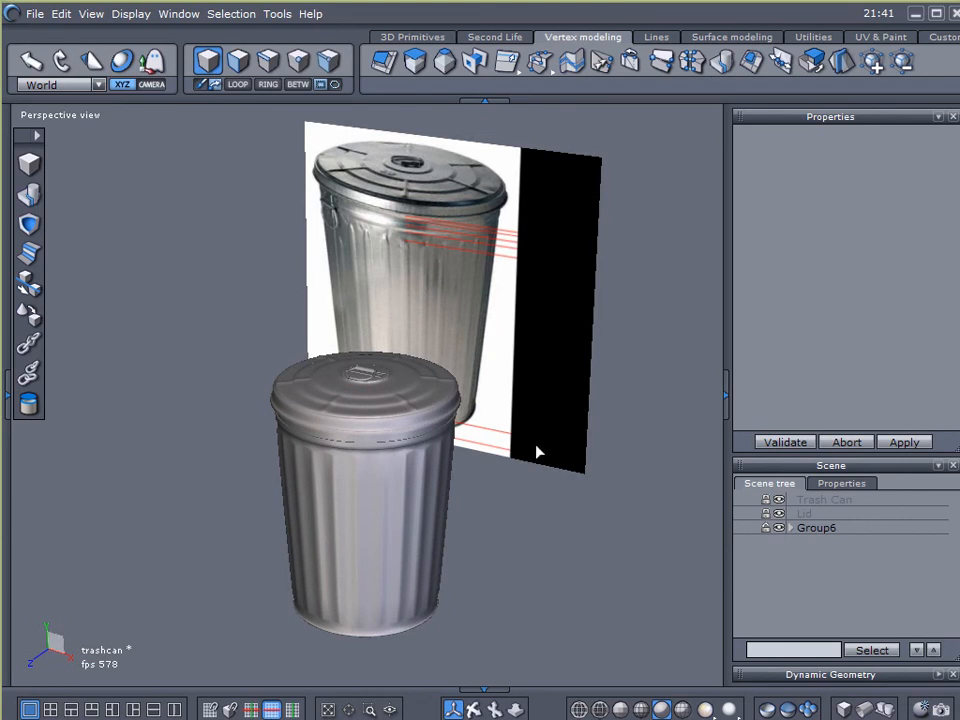